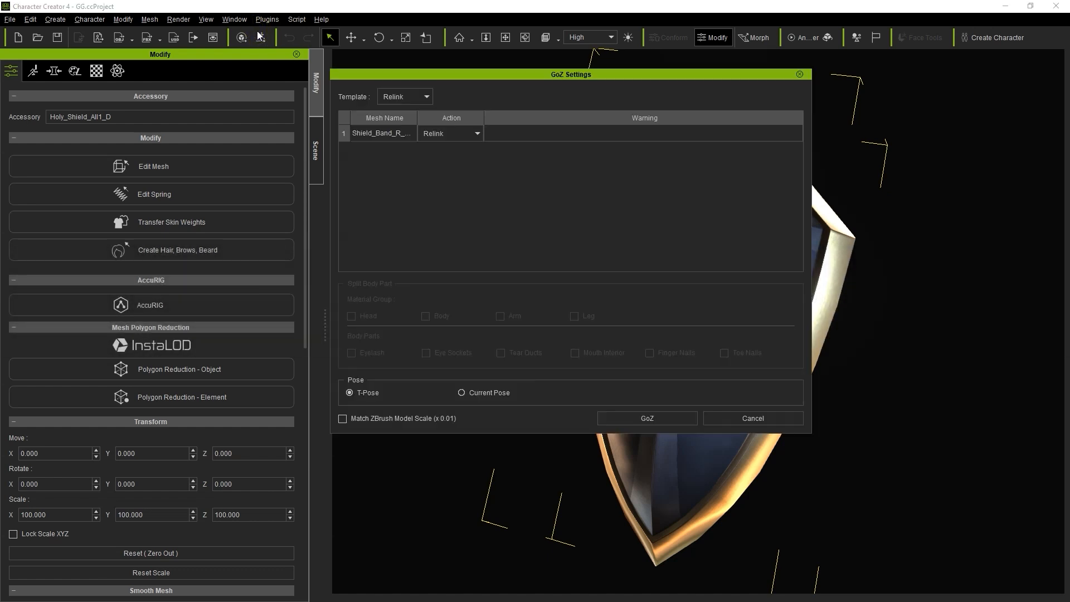
Step: Send the shield to ZBrush via GoZ using the Relink template
left_click(404, 96)
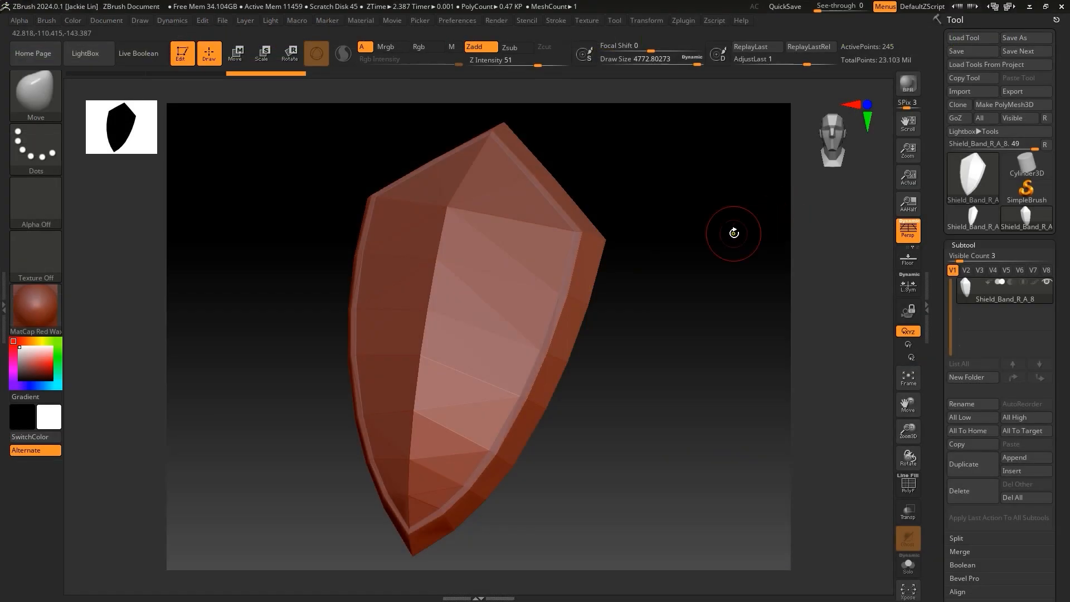
Step: Send the shield from ZBrush back to Character Creator with the Tool palette's GoZ button
left_click(908, 484)
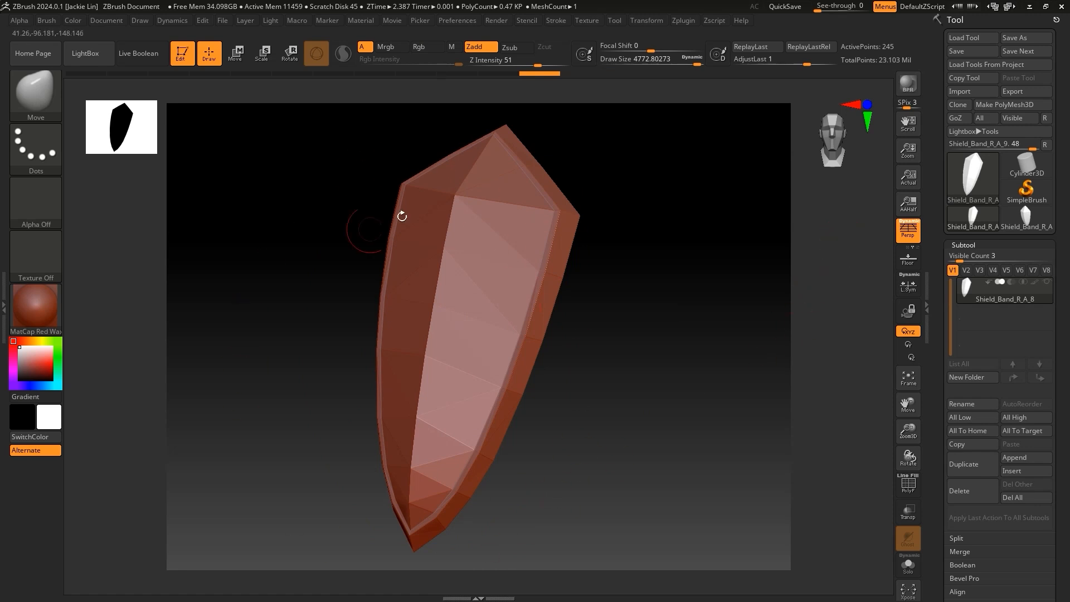
mouse_move(959, 118)
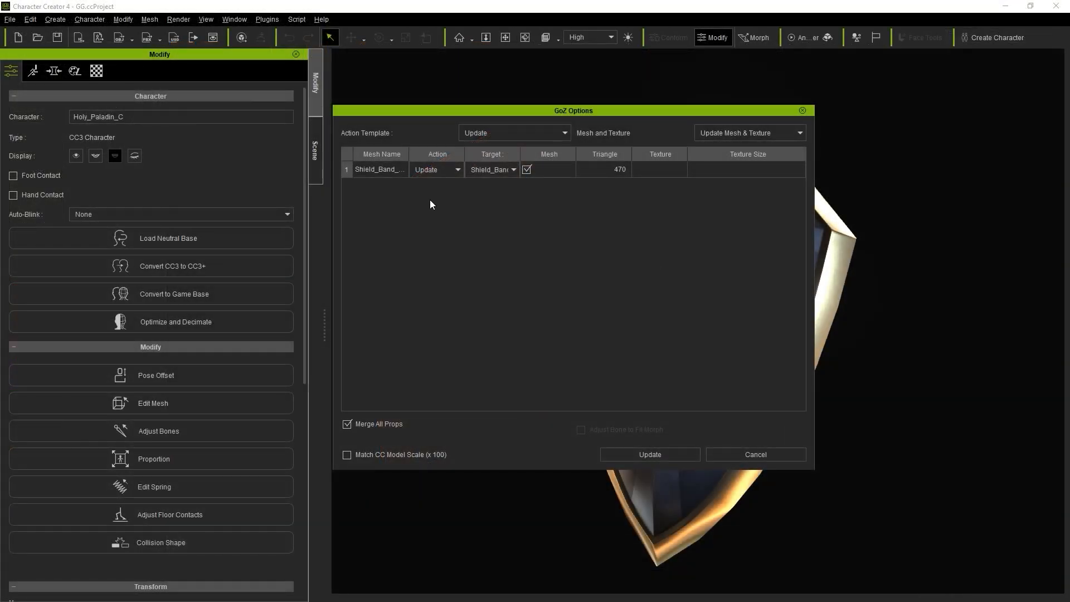
Step: Apply the ZBrush update to the shield and launch Character Creator v4.42 from Reallusion Hub
left_click(648, 454)
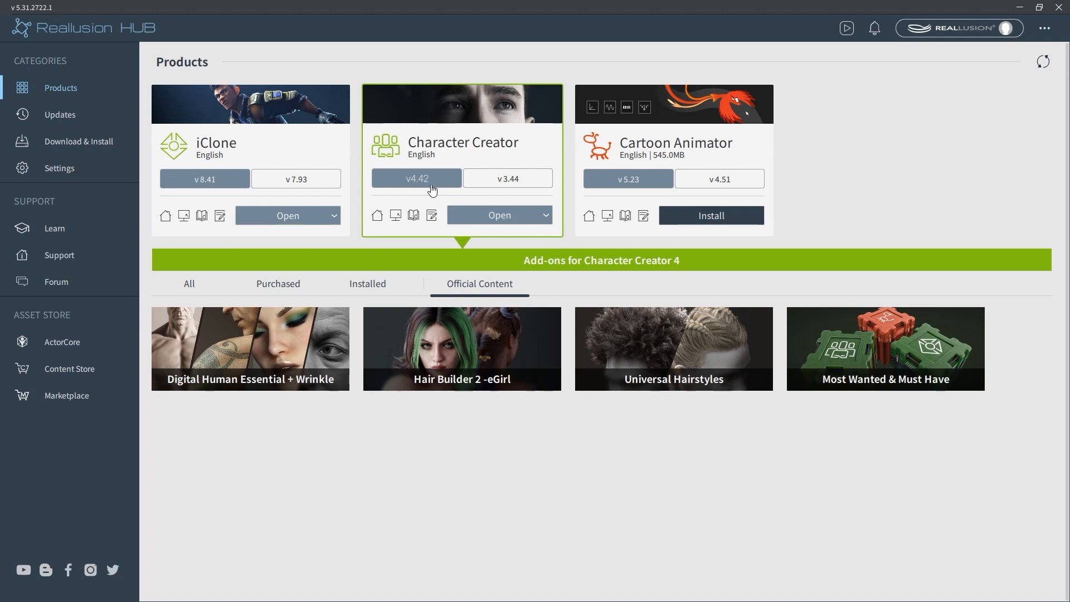
left_click(498, 215)
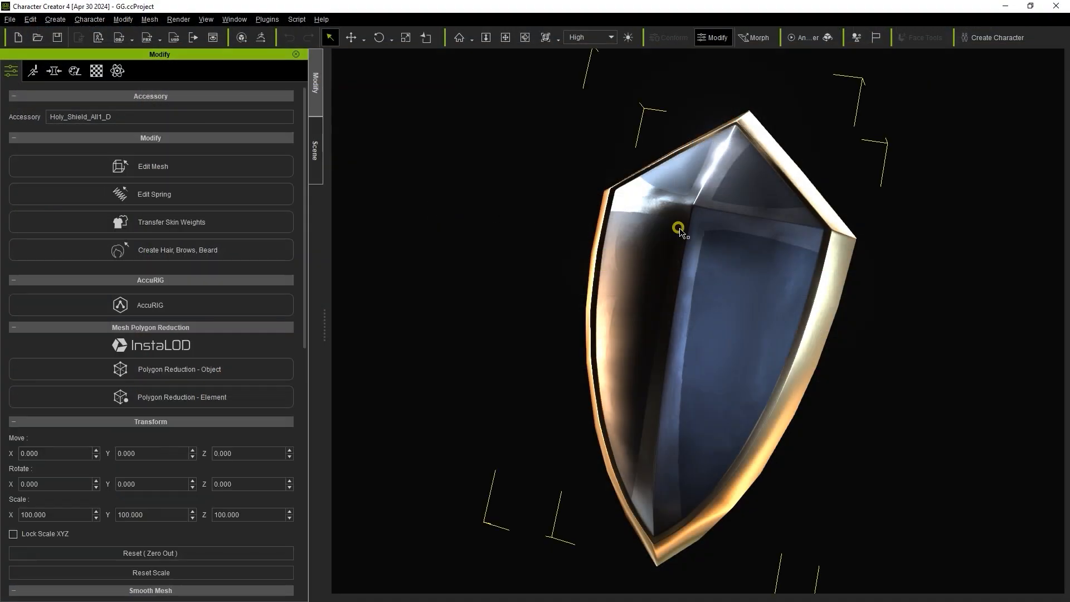
Step: Select the shield and set GoZ's target to ZBrush 2024.0.1
left_click(262, 37)
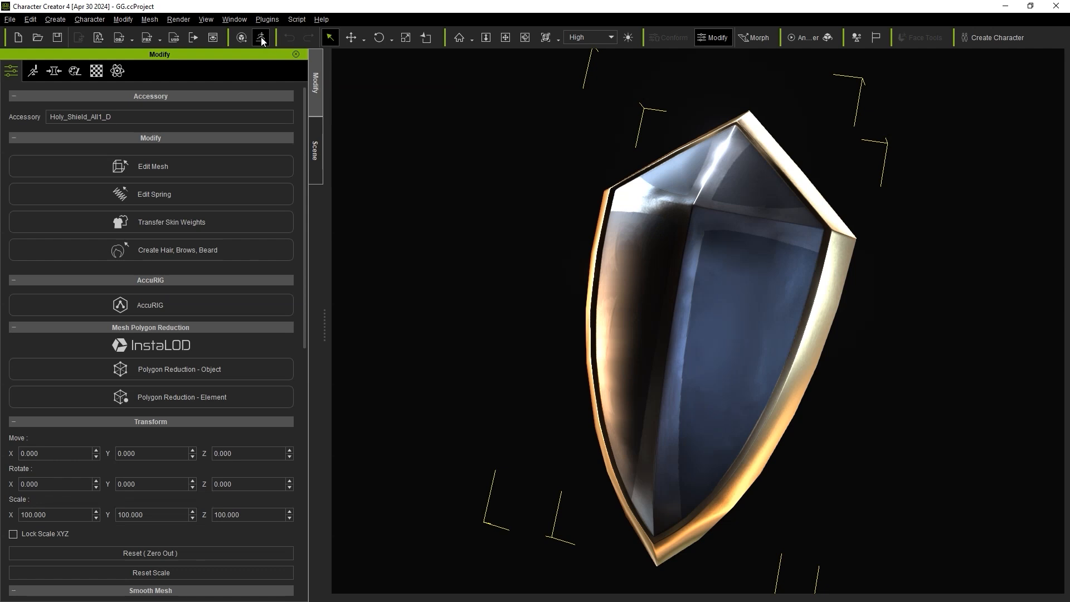
left_click(262, 37)
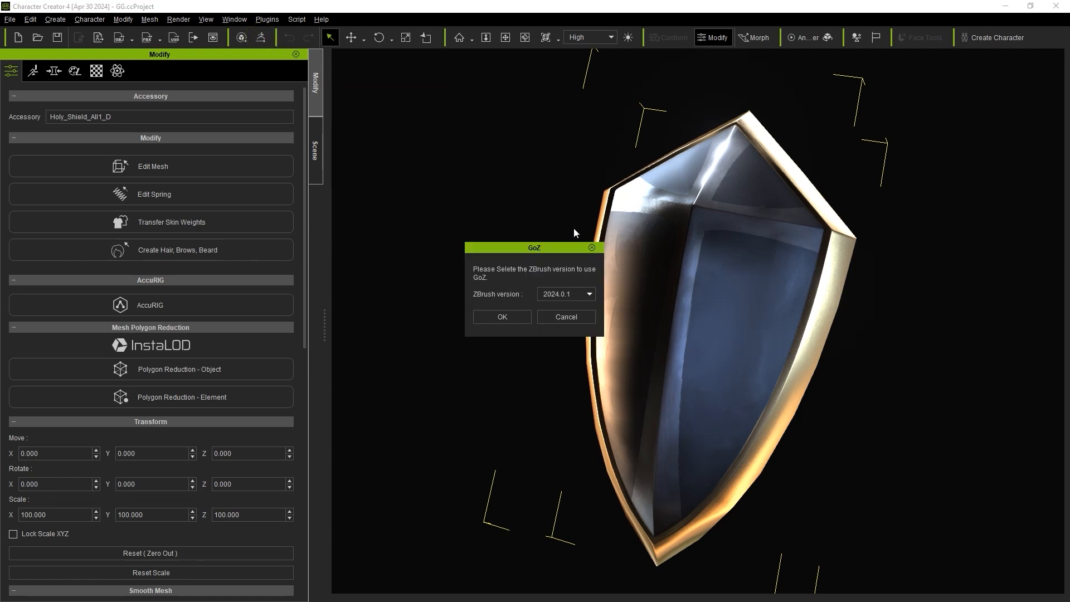
left_click(589, 293)
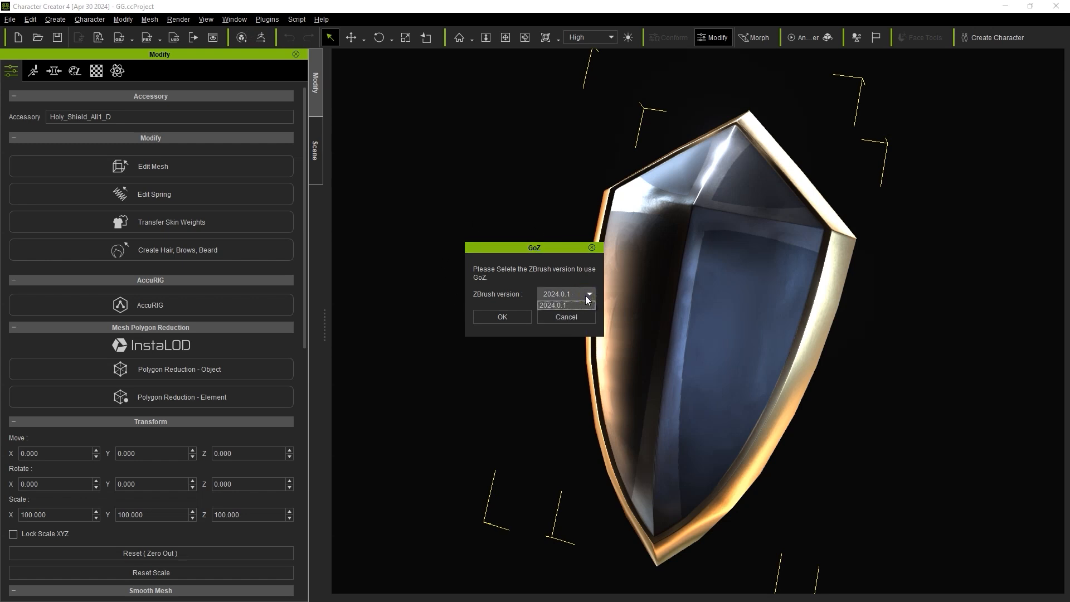
left_click(502, 316)
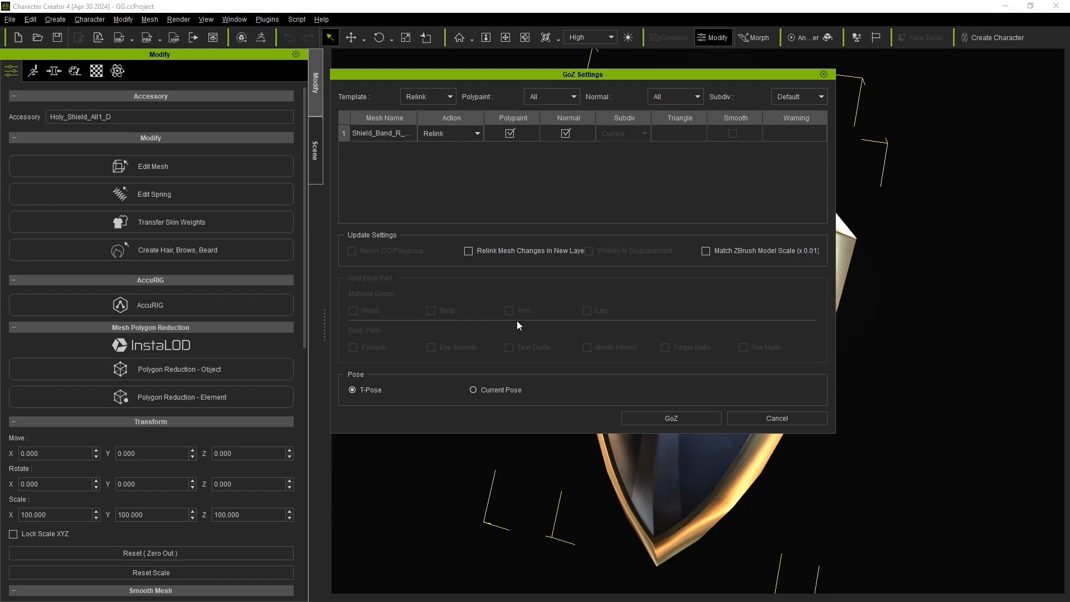
mouse_move(369, 132)
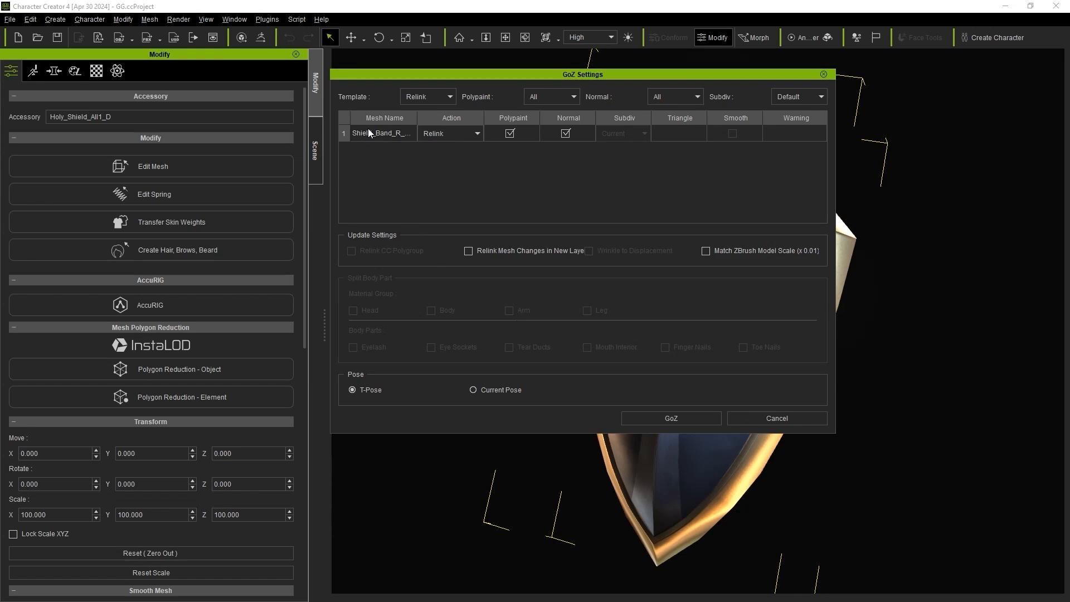
Step: Switch the GoZ template to Create to preview Subdiv 4 with Smooth
left_click(428, 97)
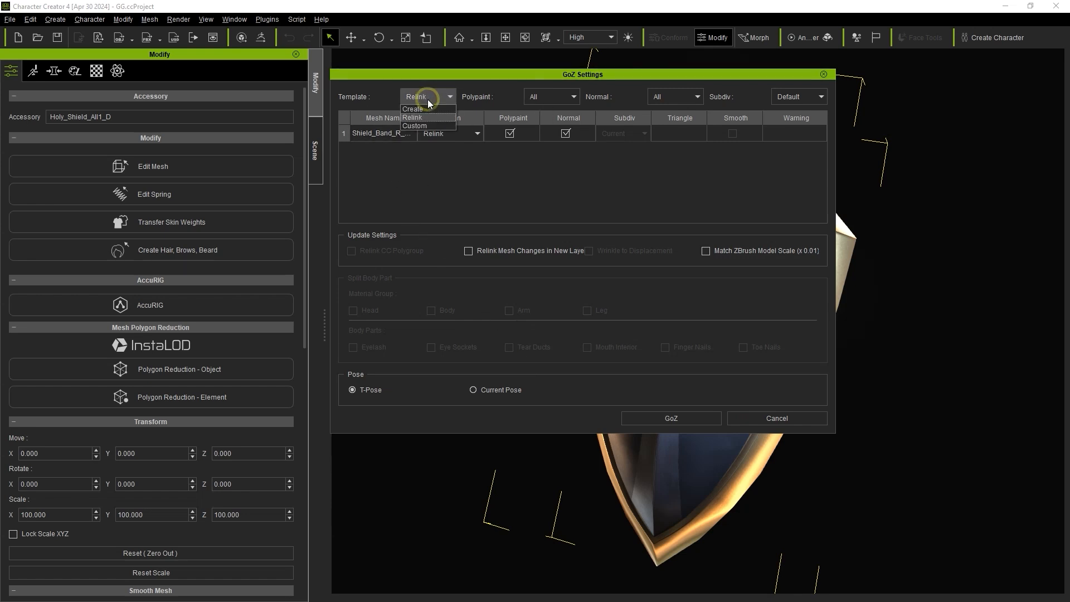
left_click(412, 109)
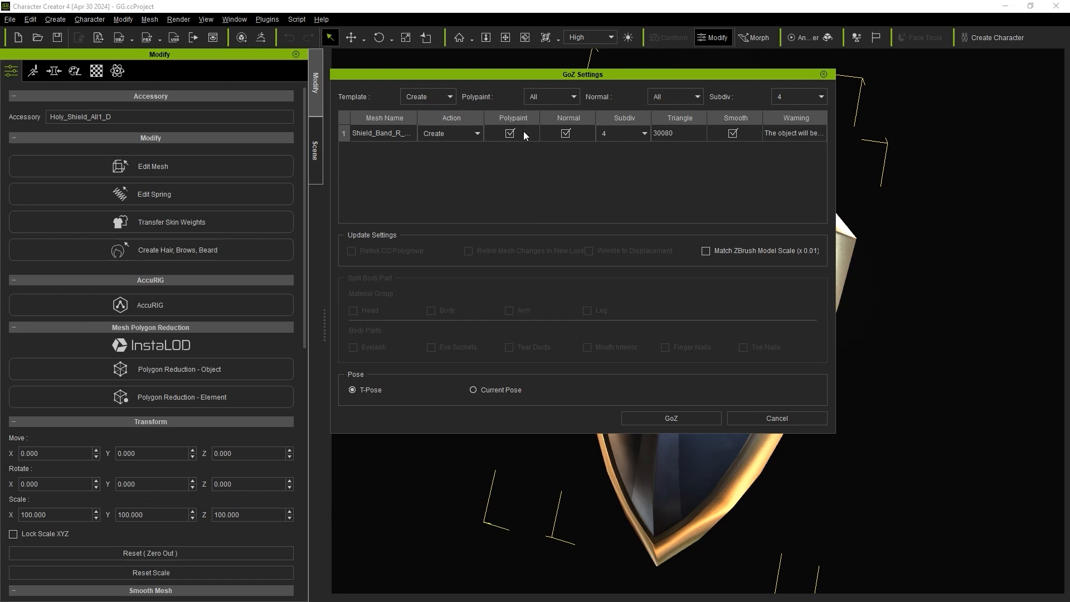
mouse_move(571, 147)
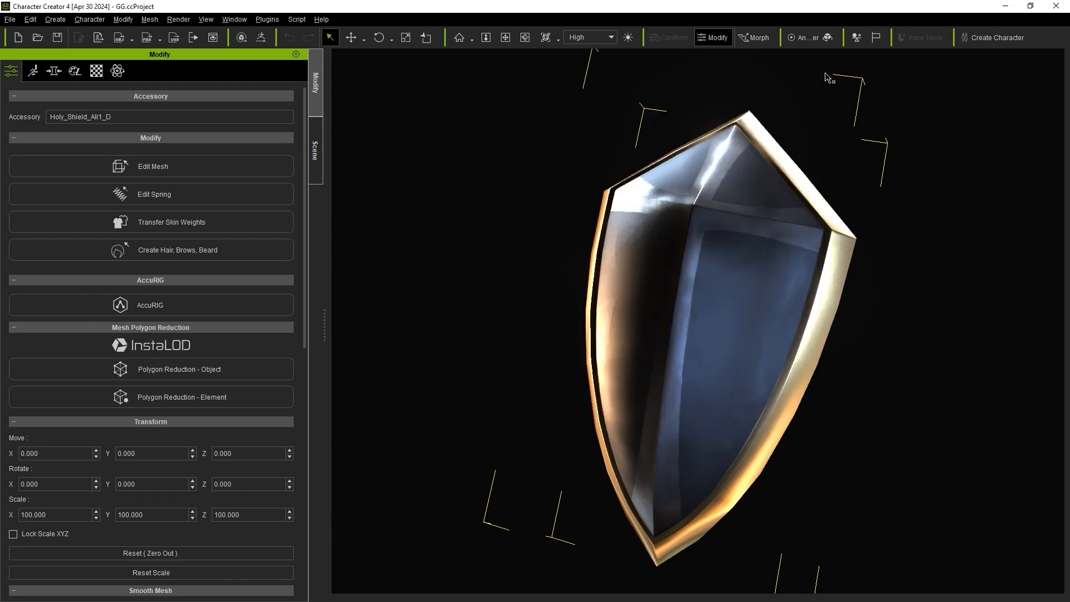
Step: View the shield band's PBR texture settings, then list the scene's characters and accessories
left_click(97, 71)
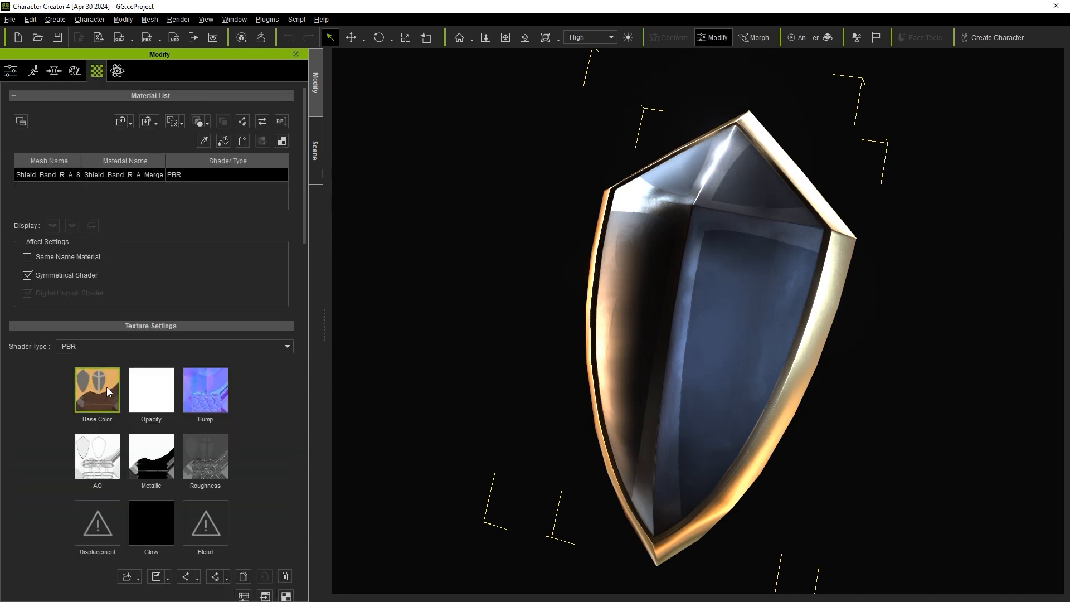
mouse_move(205, 390)
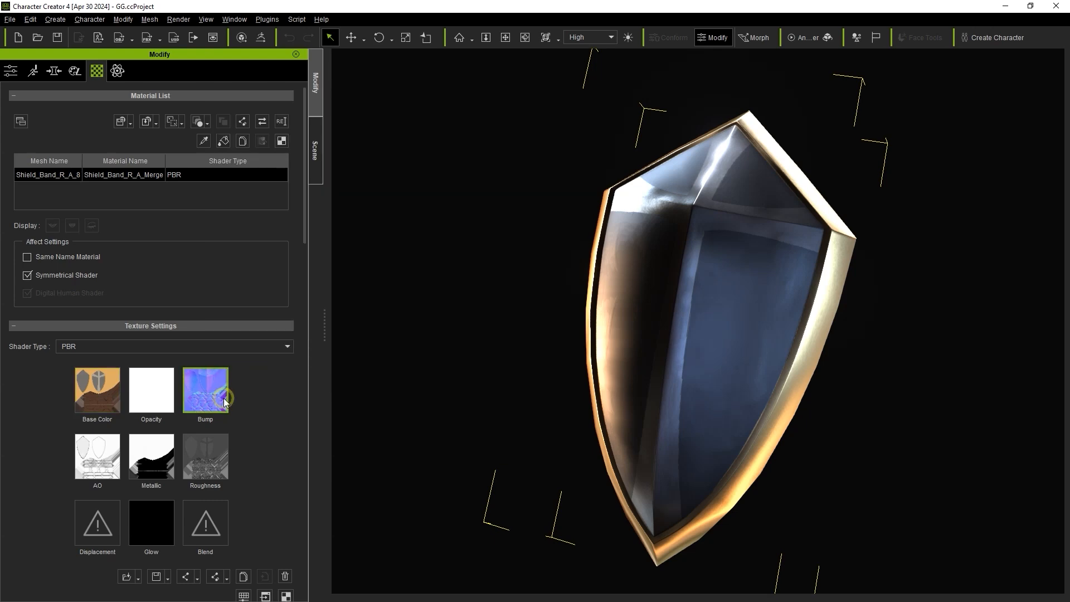
left_click(314, 149)
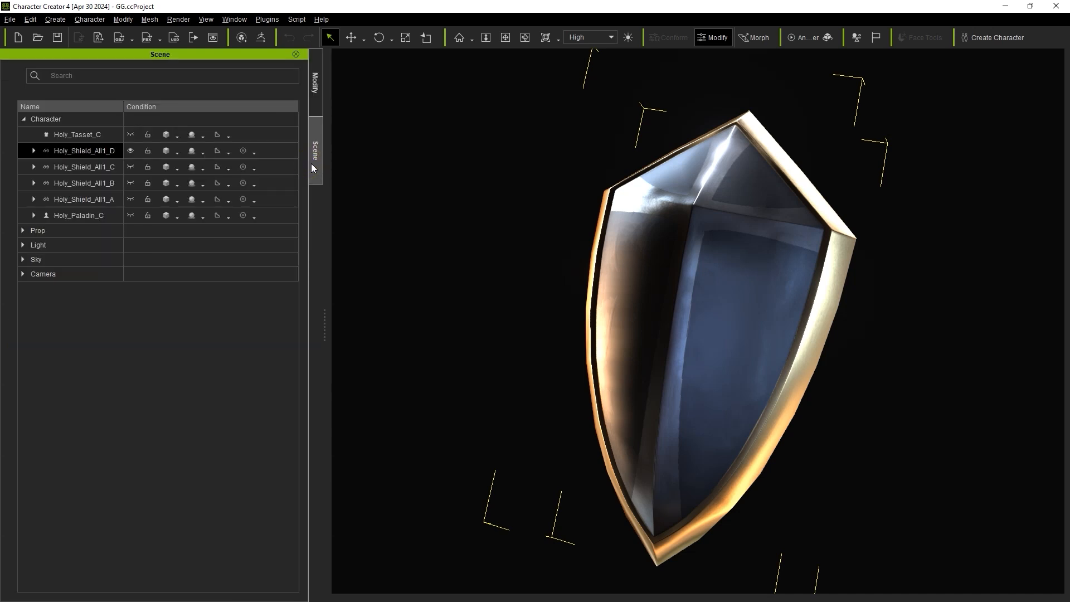
Step: Show Holy_Shield_All1_D as Wireframe on Shaded in the Scene panel
left_click(166, 151)
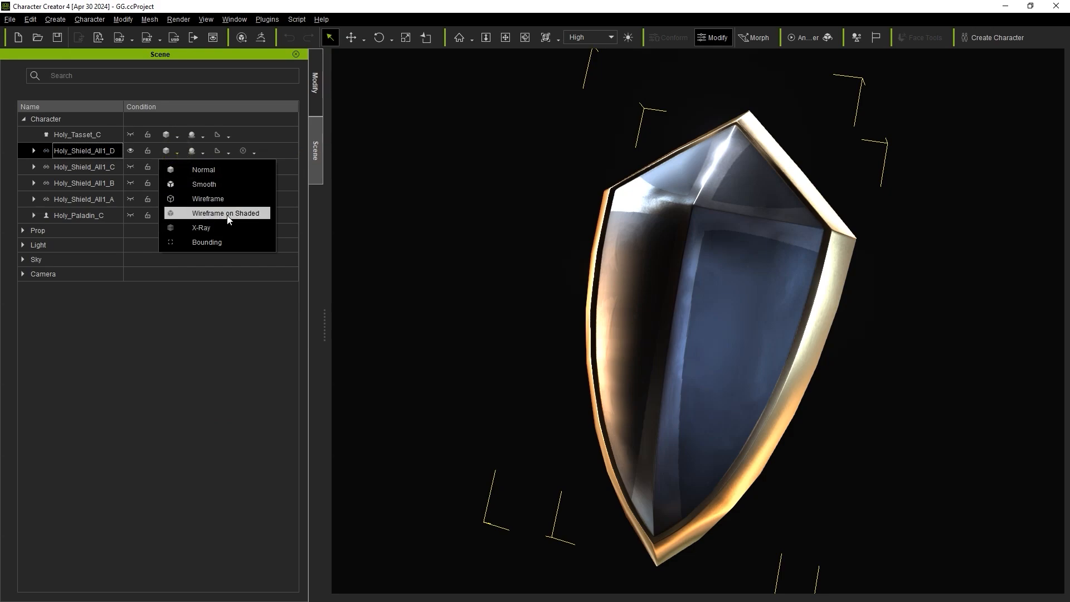
left_click(231, 213)
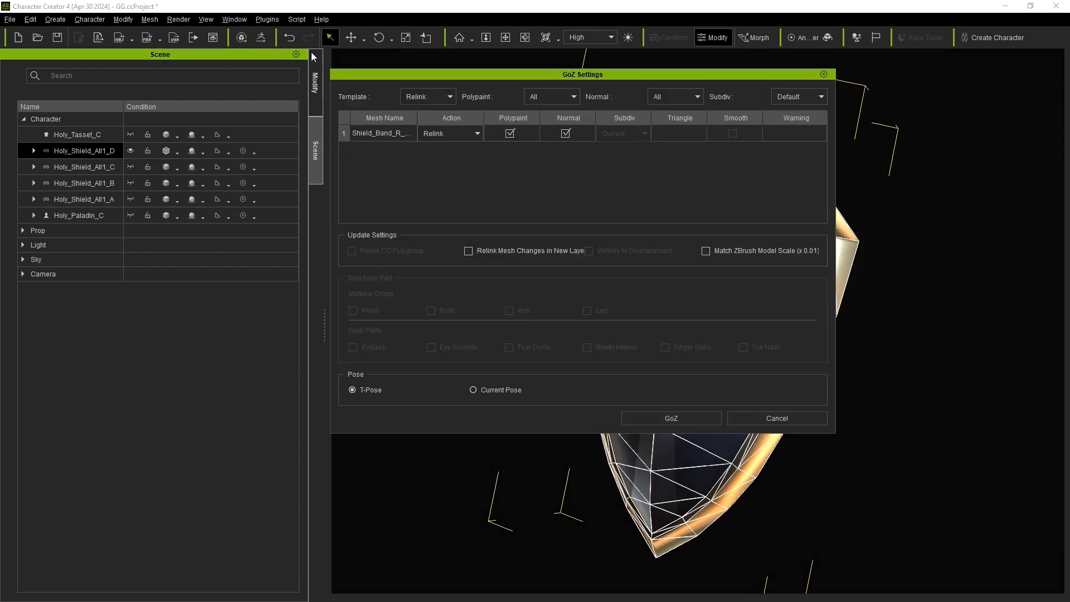
Step: Set the GoZ template to Create and view the shield's subdivision choices
left_click(426, 96)
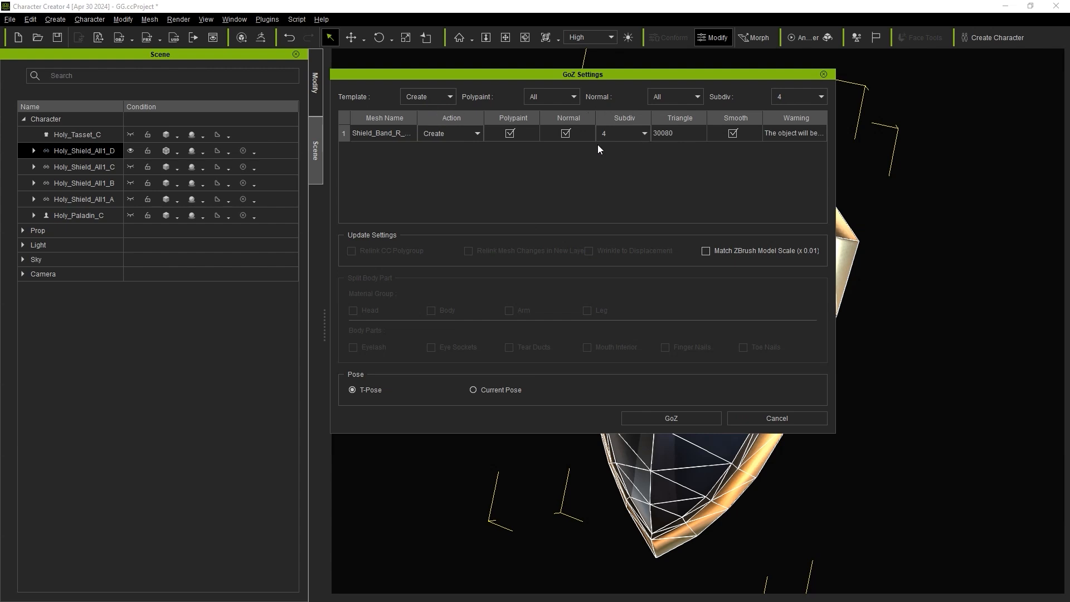
mouse_move(628, 136)
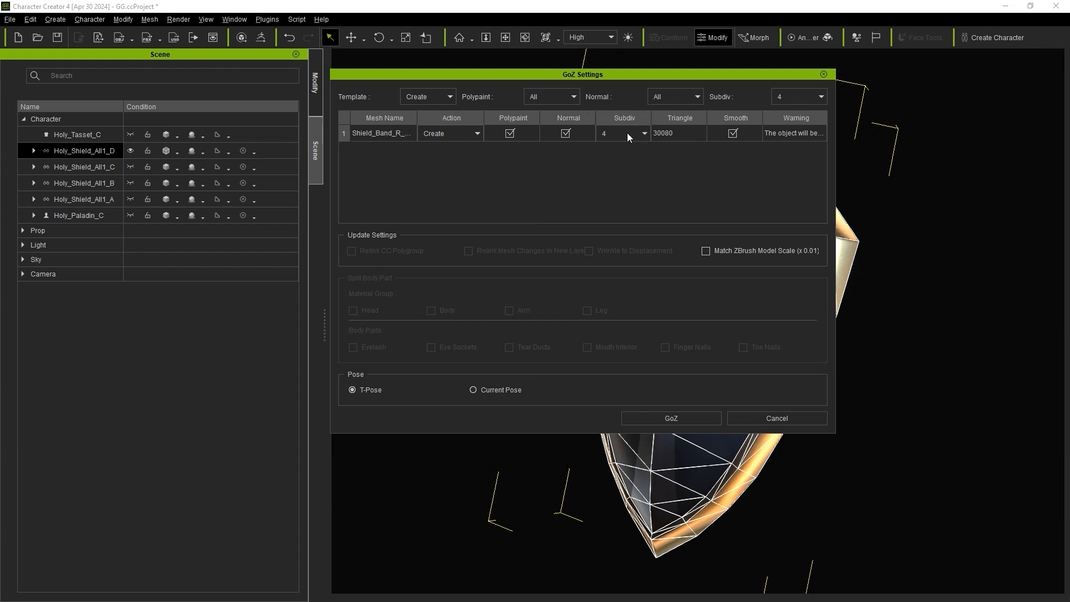
left_click(641, 133)
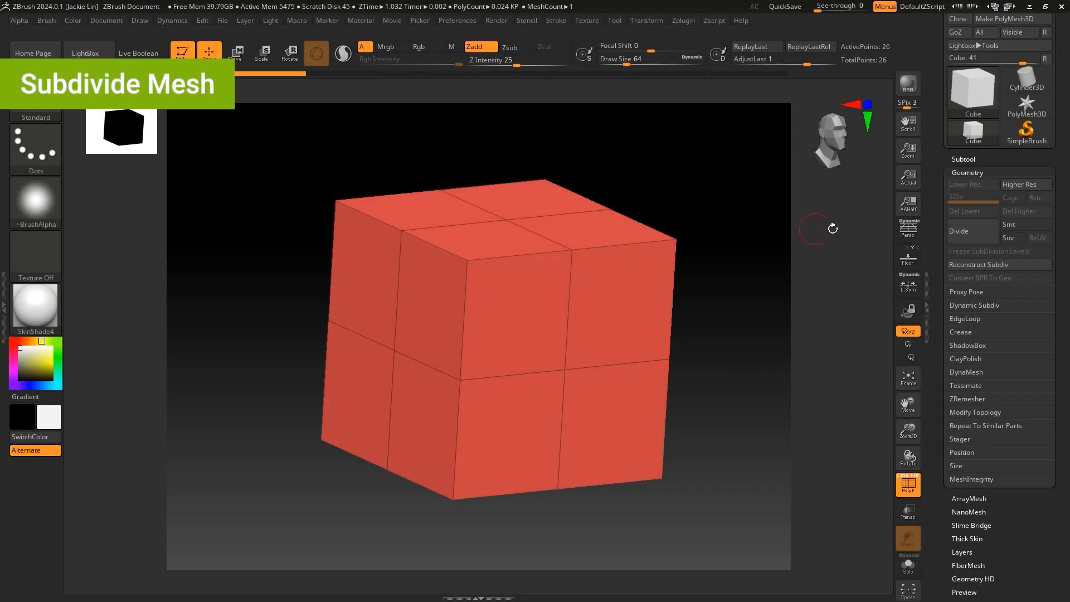
Step: Divide the ZBrush demo cube repeatedly up to SDiv 5
left_click(964, 231)
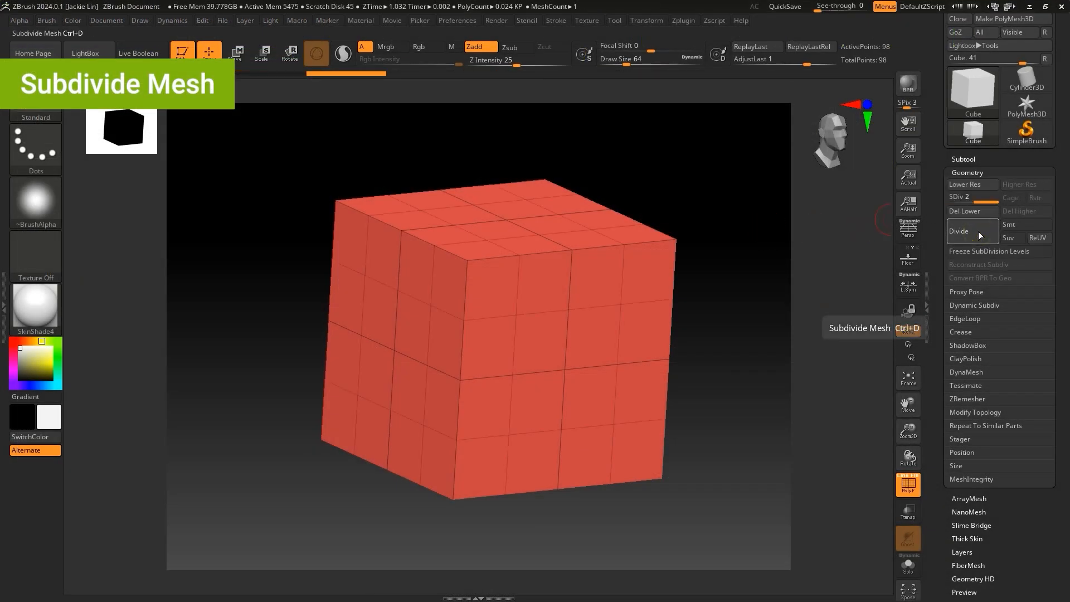
left_click(958, 231)
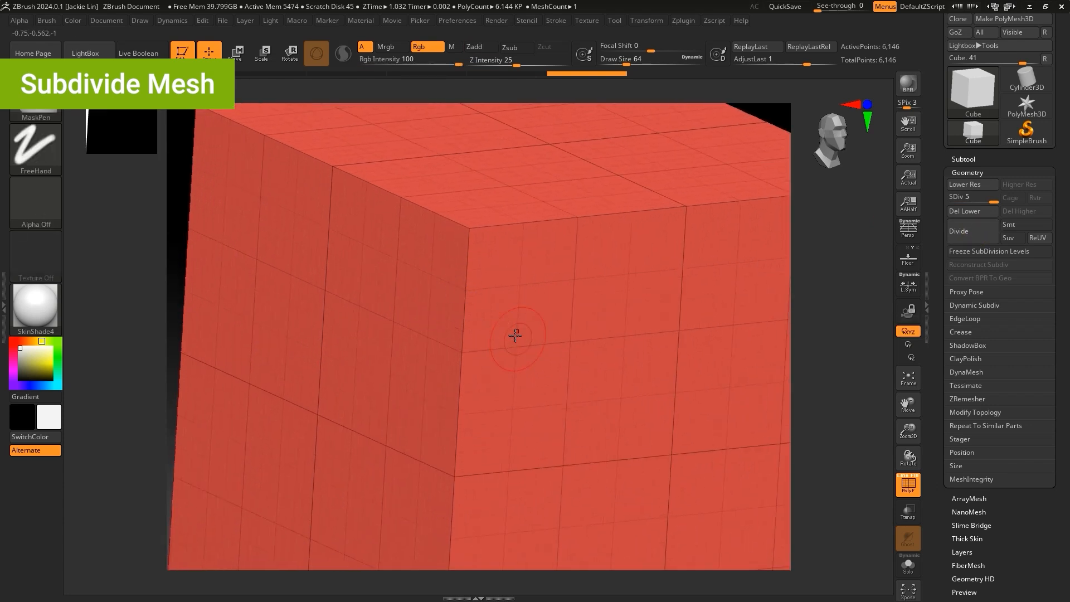
left_click(964, 184)
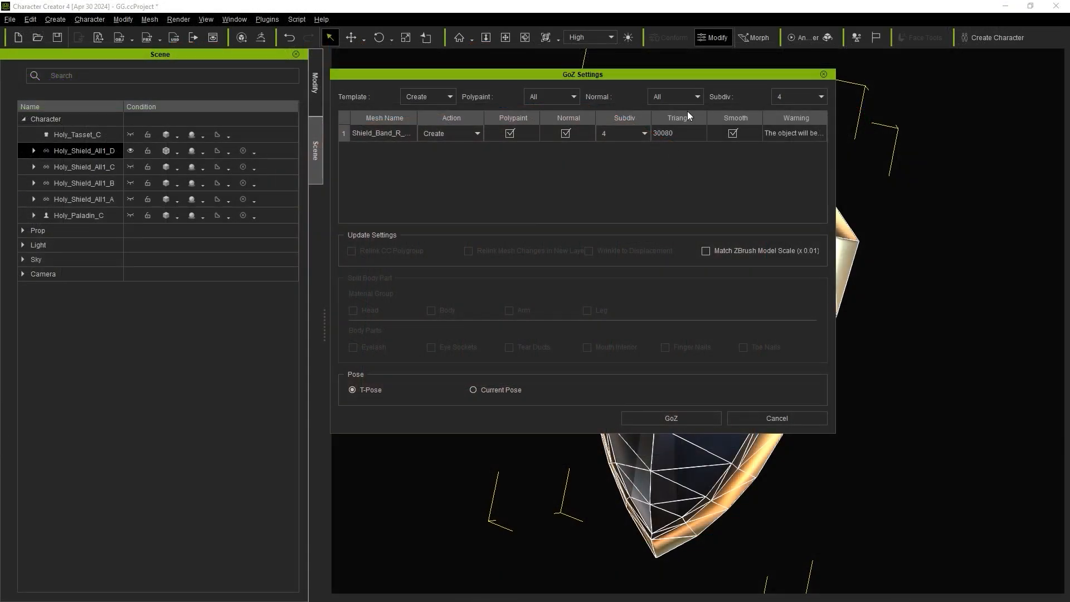
Step: Raise the shield's GoZ subdivision from 6 to 7, giving 1,925,120 triangles
left_click(641, 133)
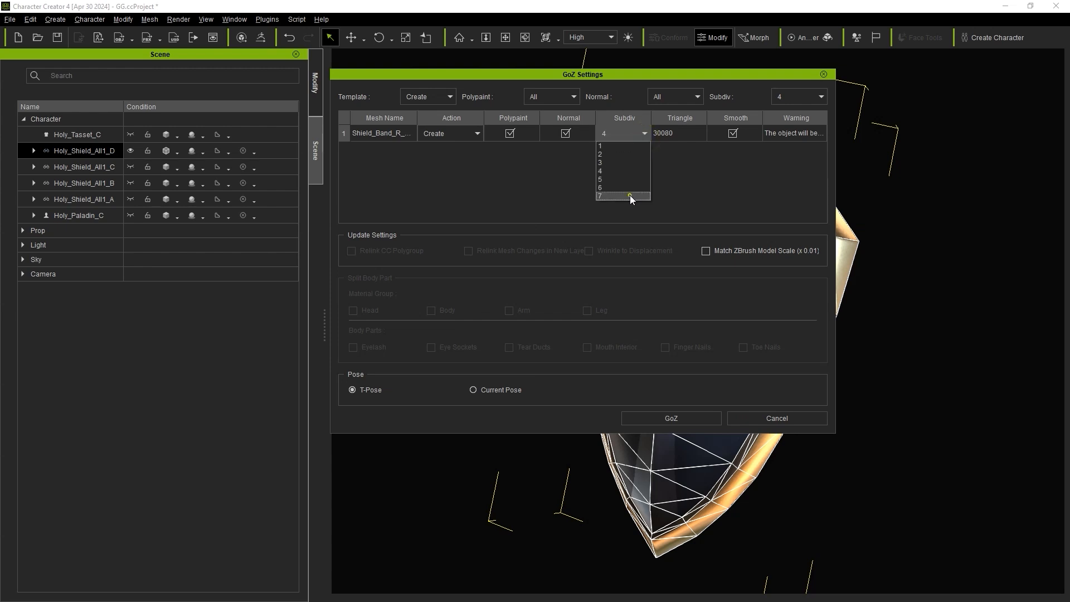
left_click(601, 187)
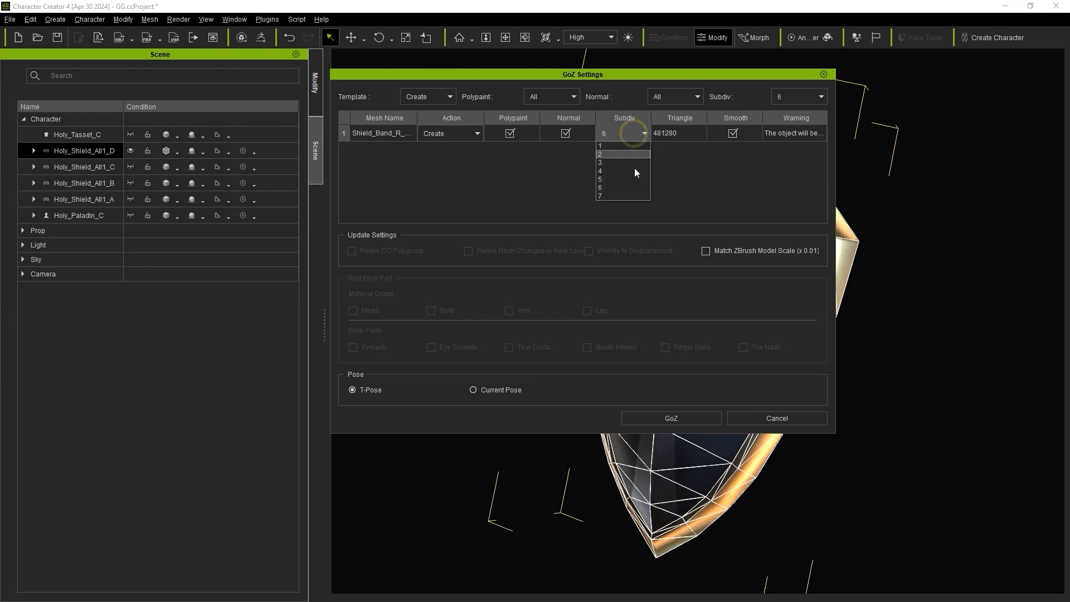
left_click(600, 195)
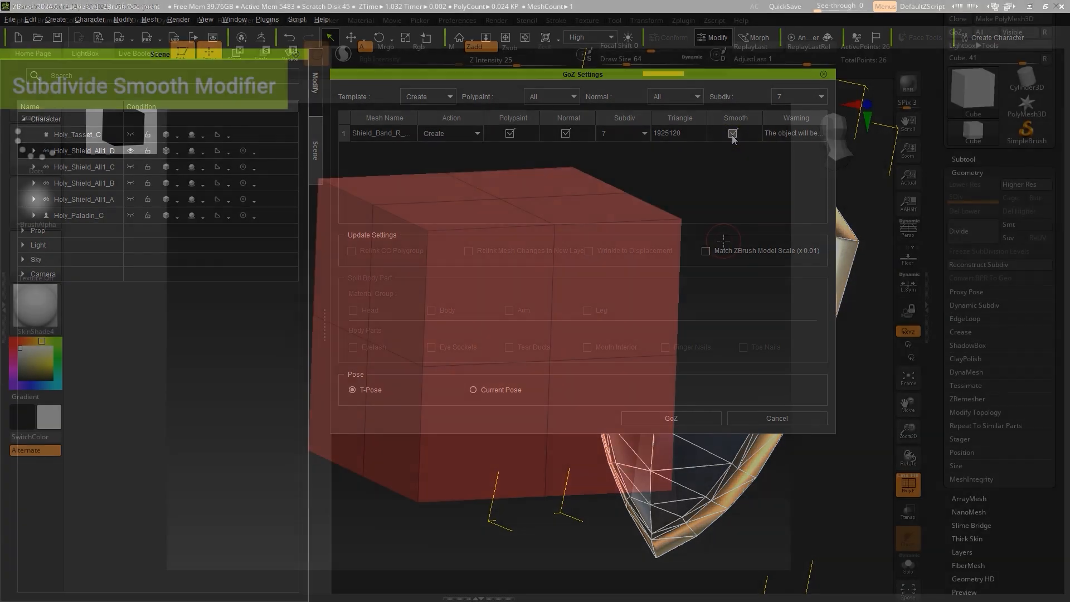
Step: With Smt on, divide the demo cube three times to round its hard edges
left_click(775, 419)
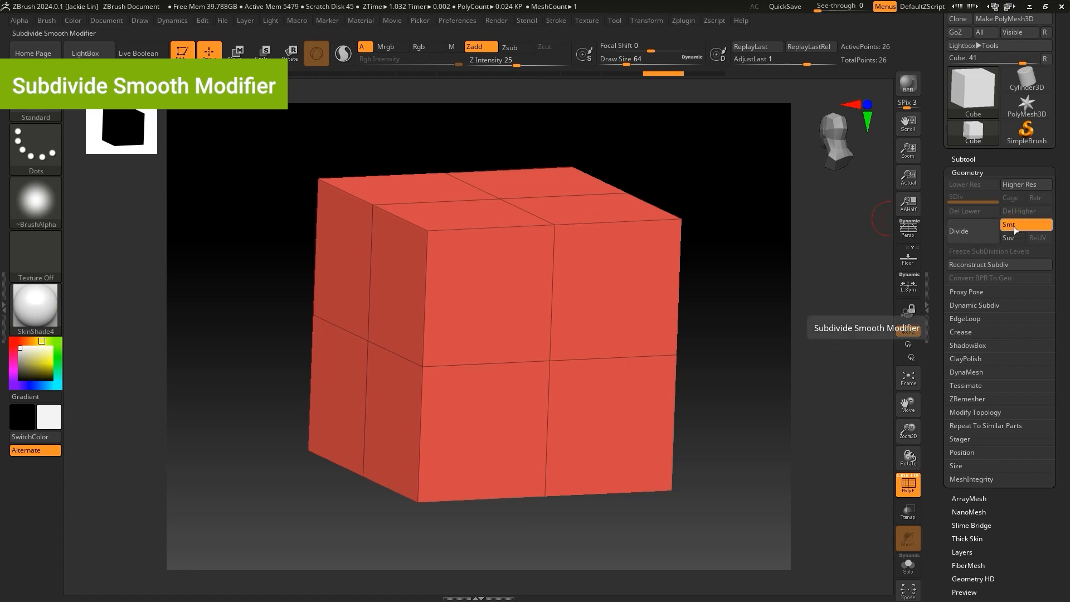
mouse_move(964, 231)
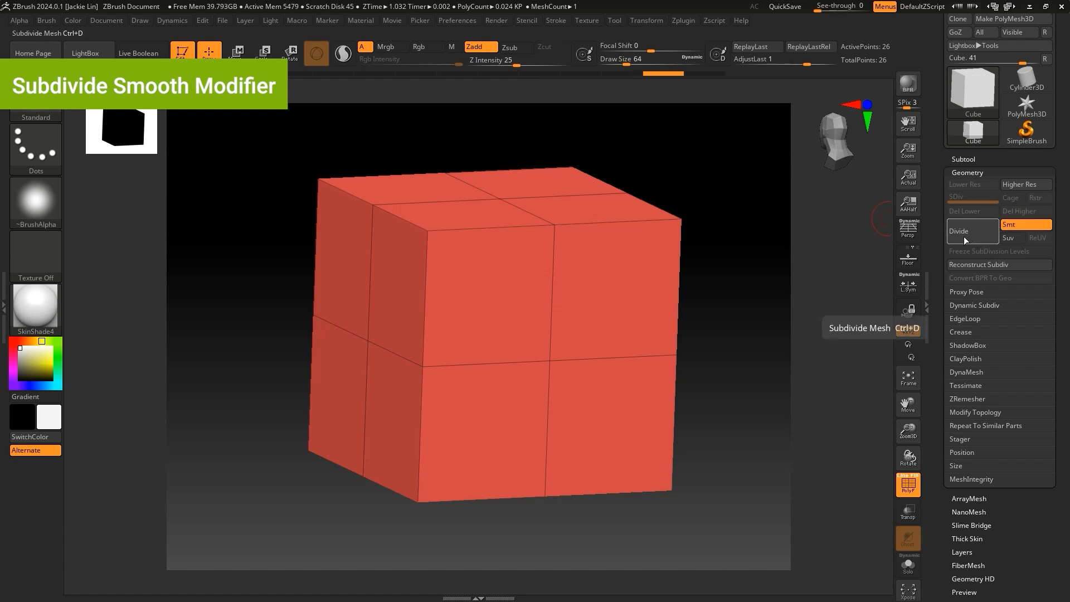
left_click(958, 230)
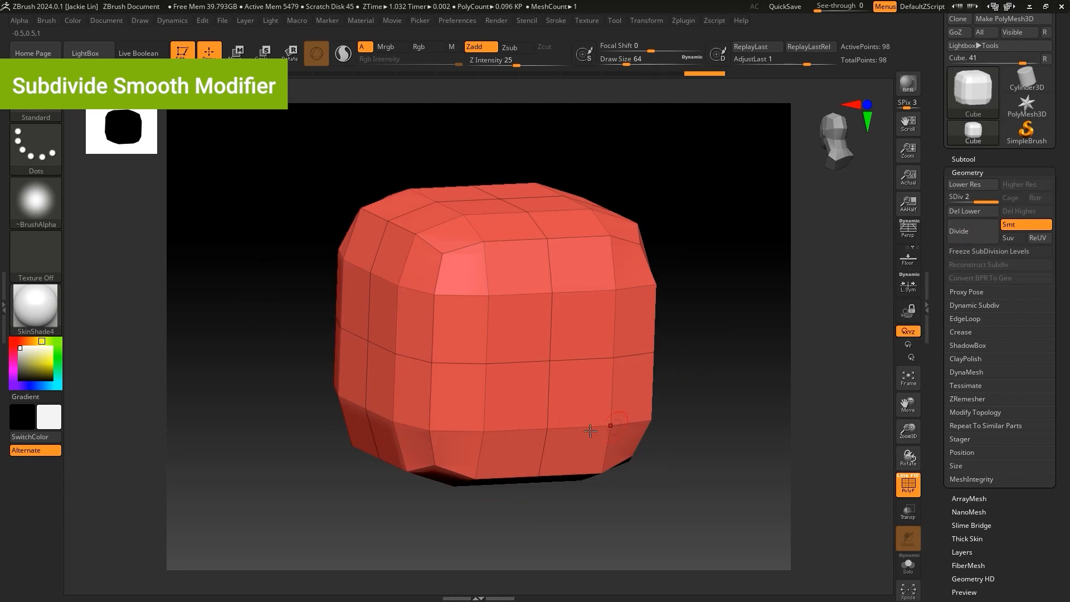
left_click(958, 231)
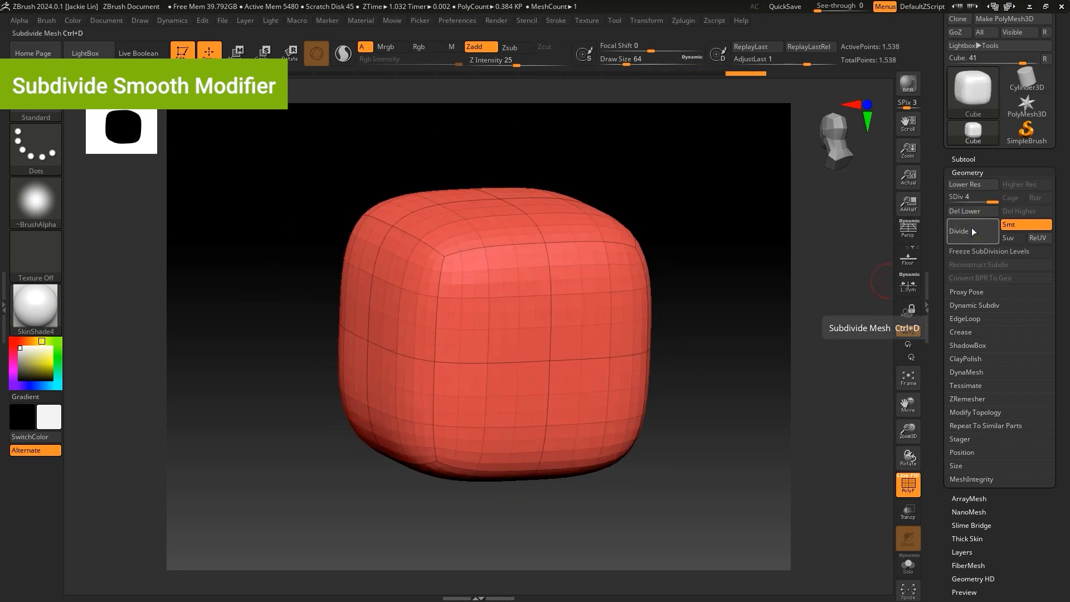
left_click(963, 184)
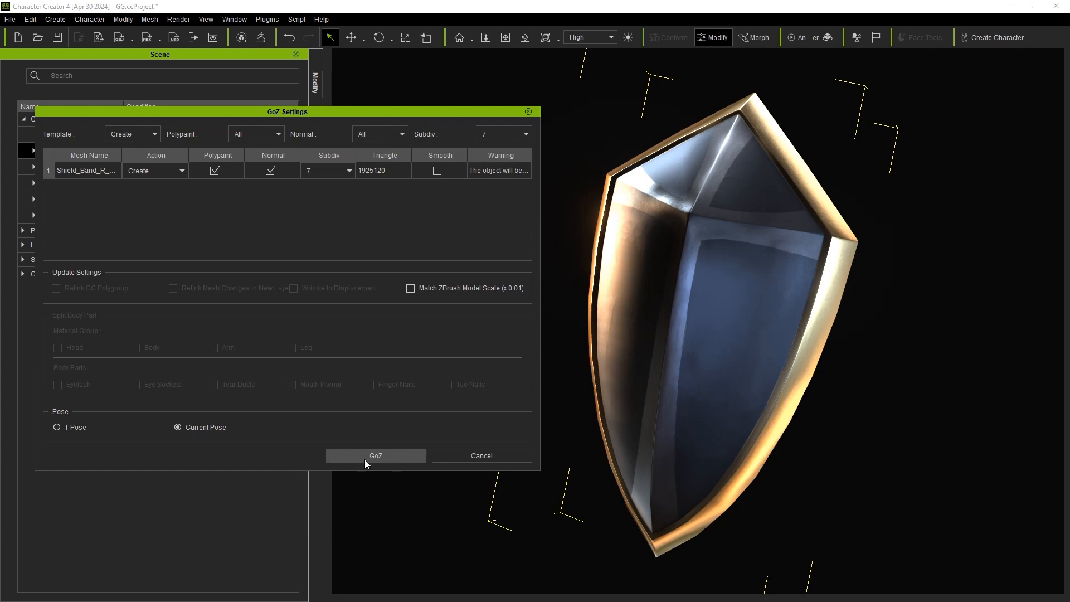
Step: GoZ the shield to ZBrush at Subdiv 7, keeping Polypaint and Normal
left_click(375, 456)
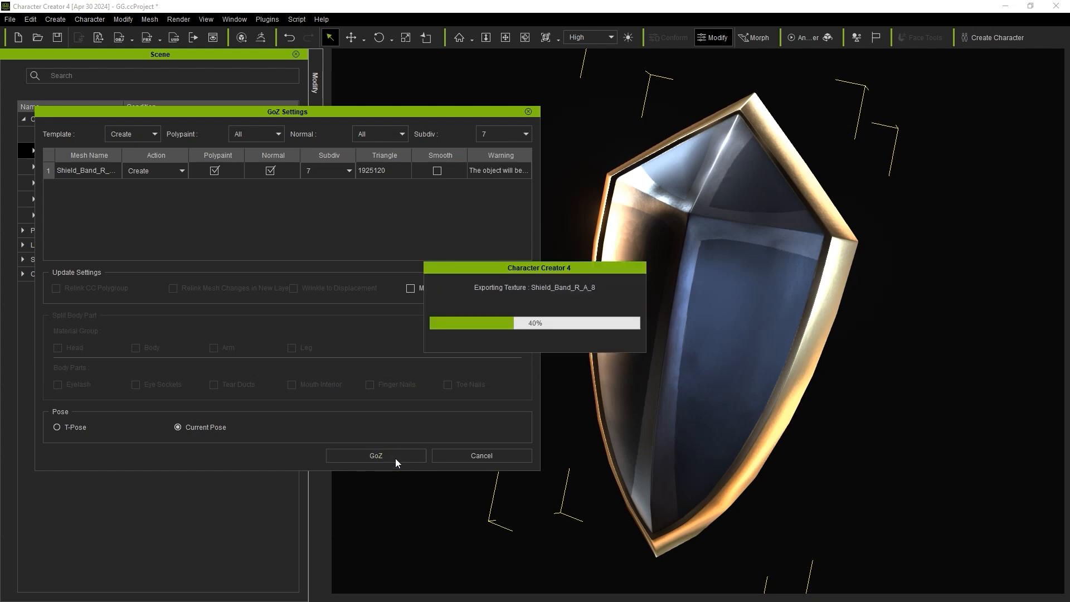
left_click(375, 455)
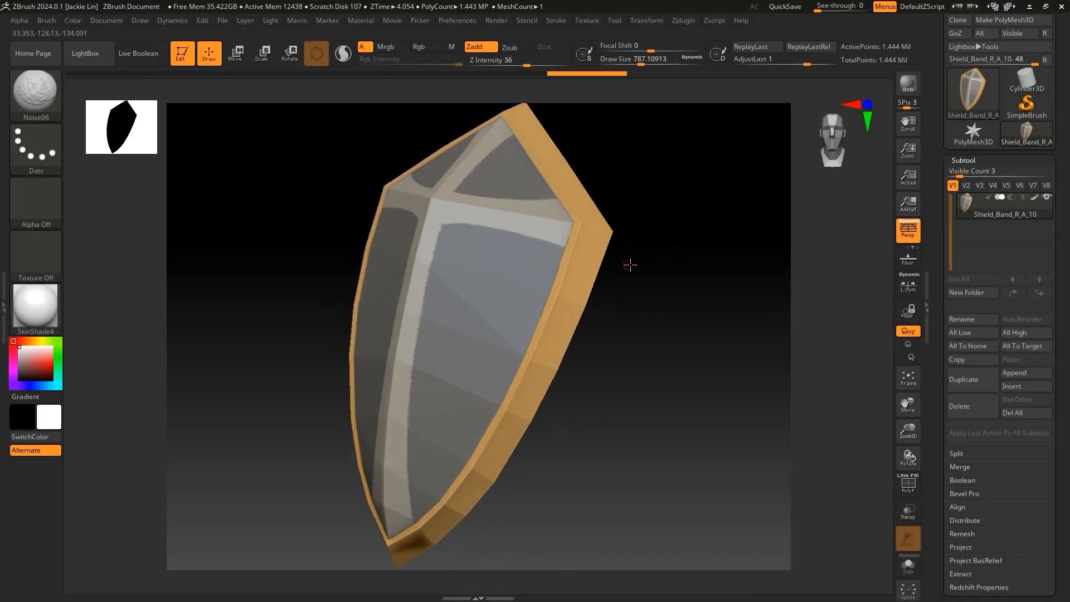
Step: Drop the shield to its lowest SDiv, then toggle Colorize off and back on
left_click(967, 174)
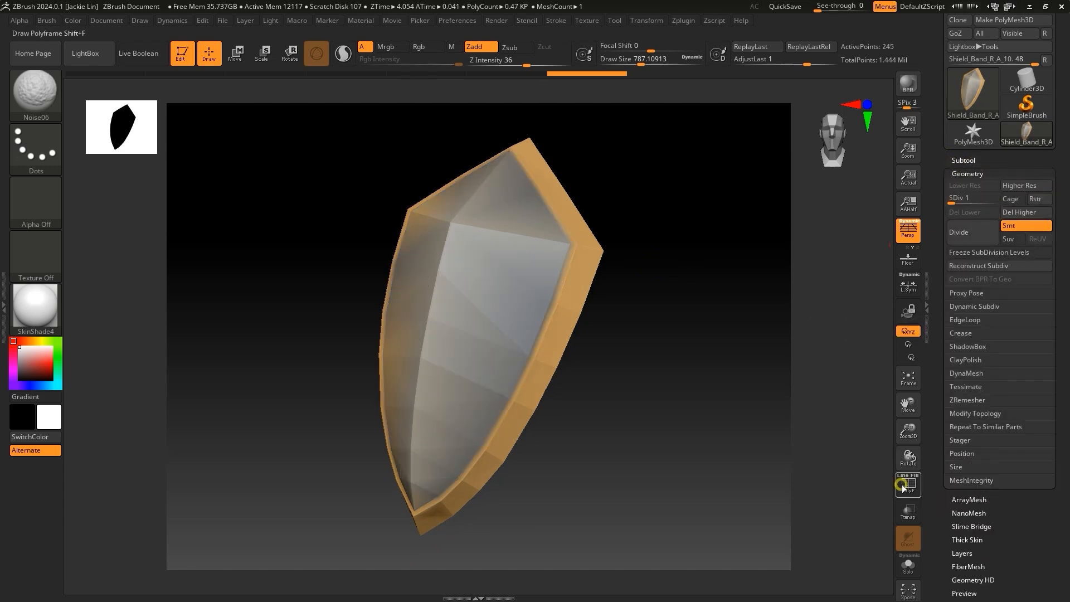
left_click(908, 484)
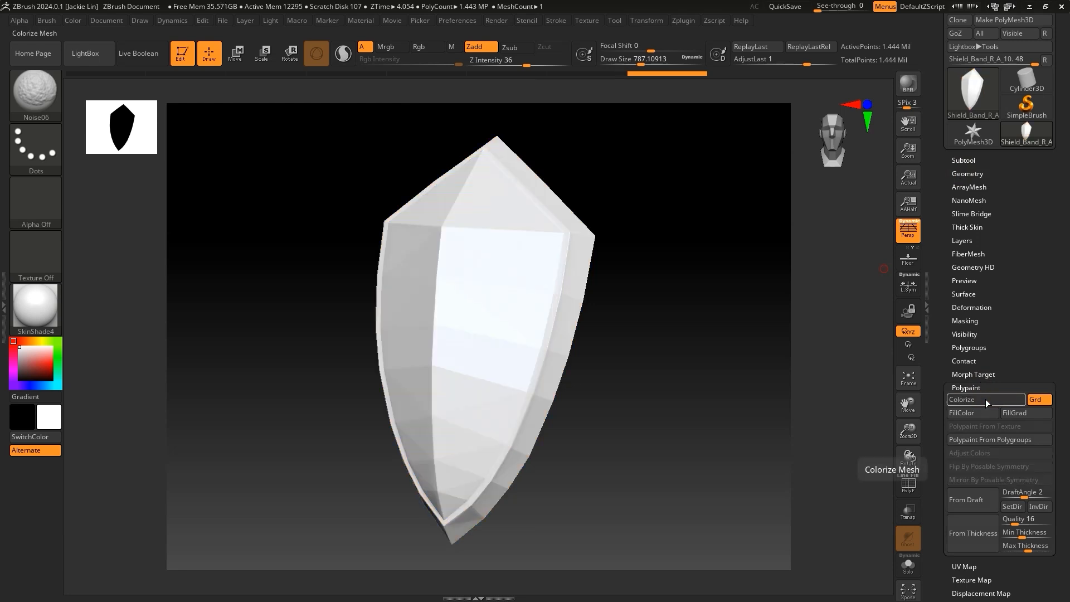
left_click(984, 399)
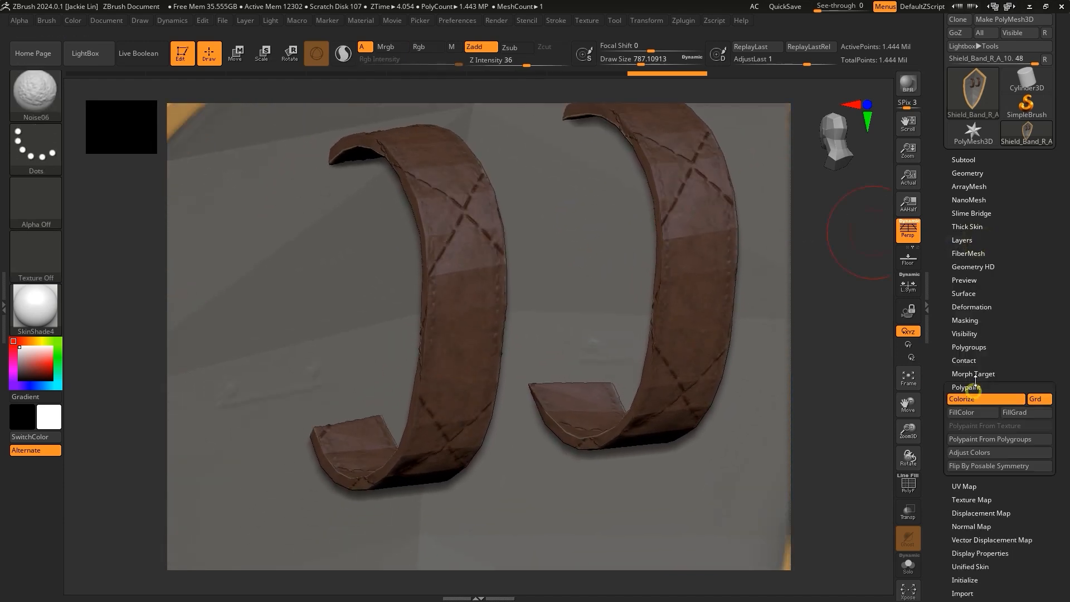
left_click(961, 239)
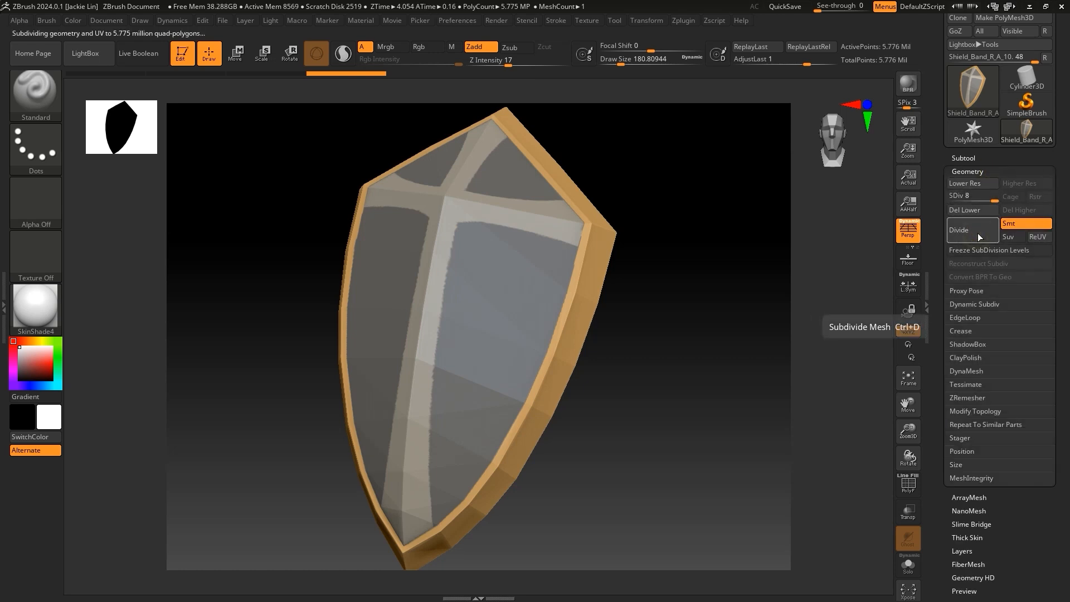
Step: Divide the shield once more, close layer settings, and toggle polypaint colour display
left_click(958, 229)
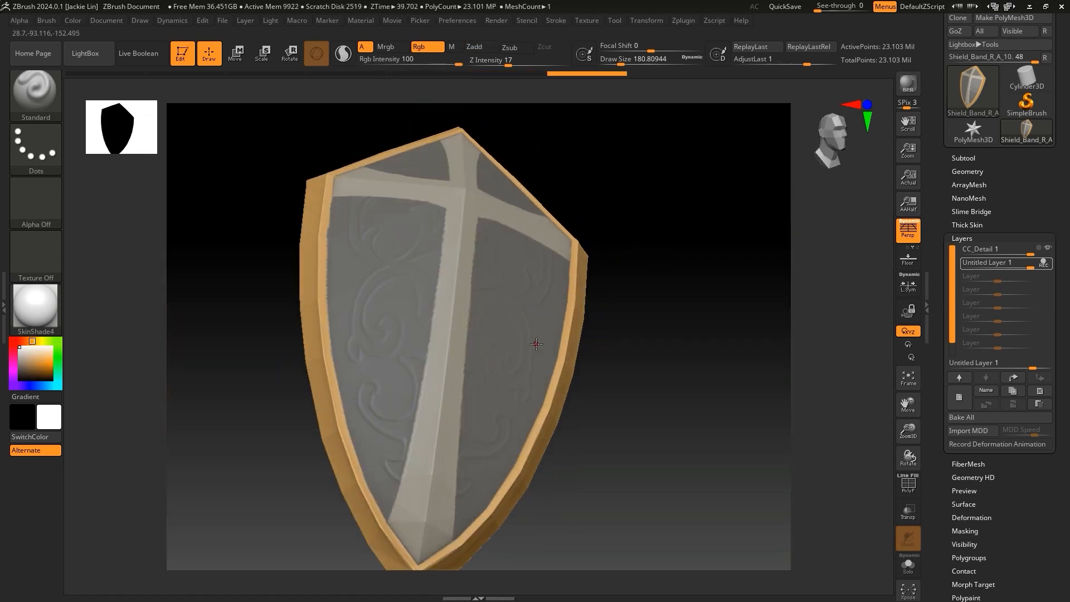
left_click(962, 238)
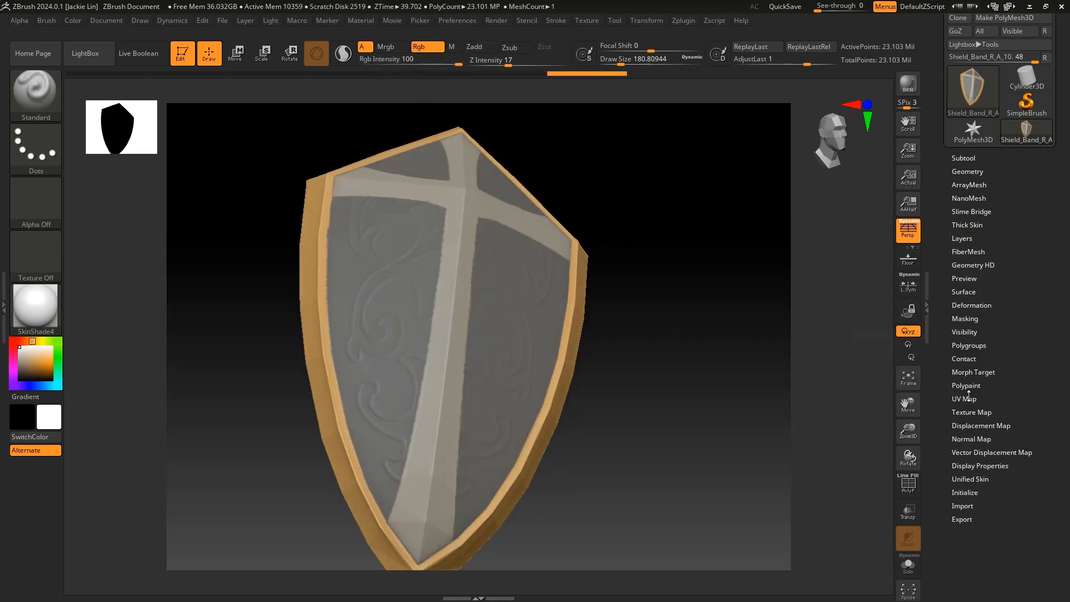
left_click(967, 385)
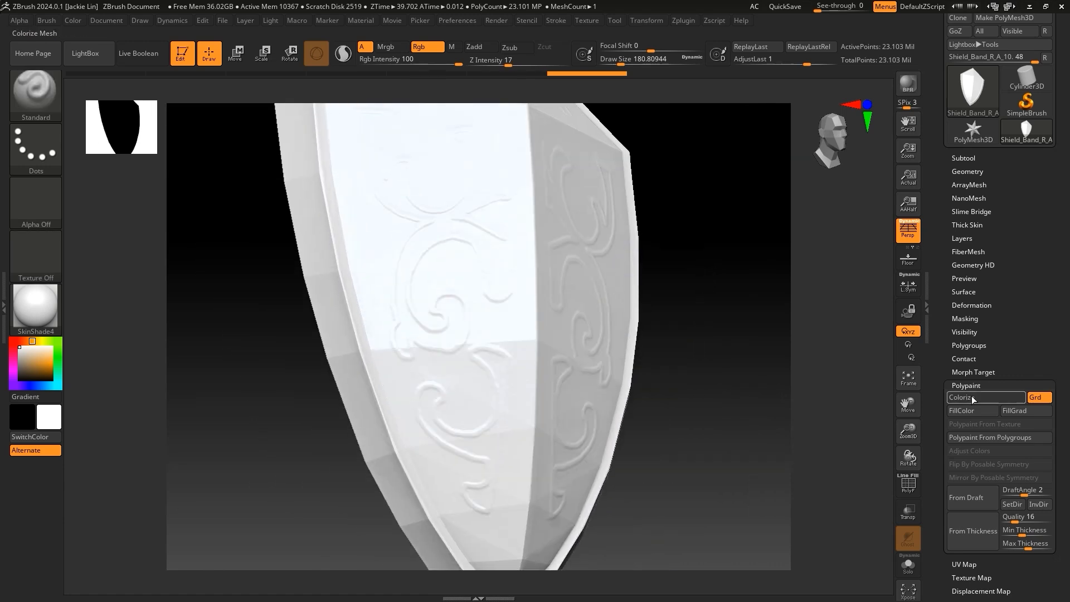
left_click(982, 398)
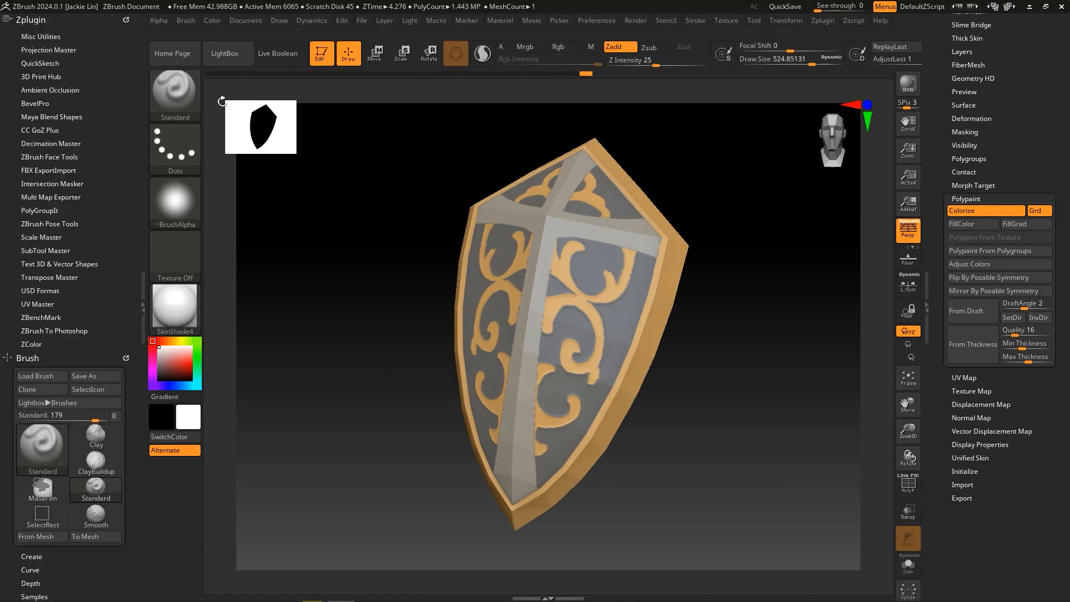
Step: Set the CC GoZ Plus bake resolution to 4096 for the return send
left_click(39, 131)
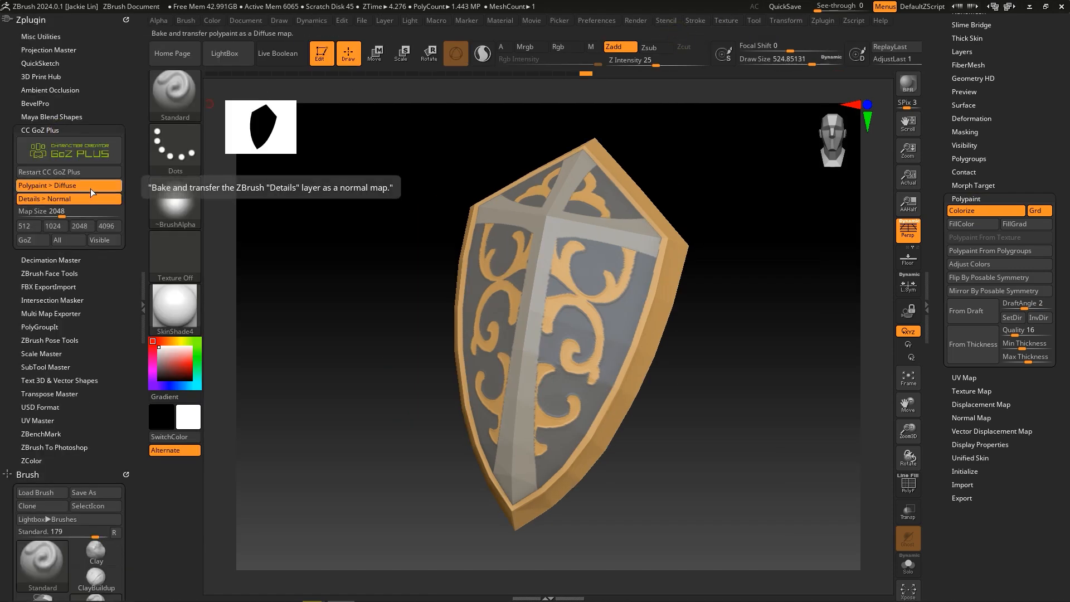
mouse_move(68, 185)
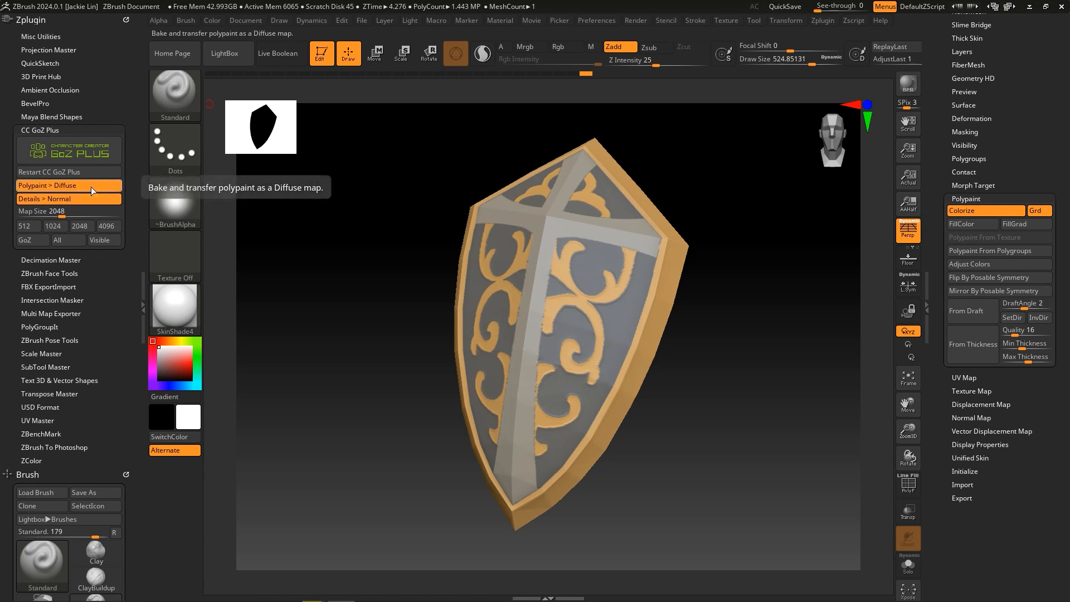
mouse_move(68, 198)
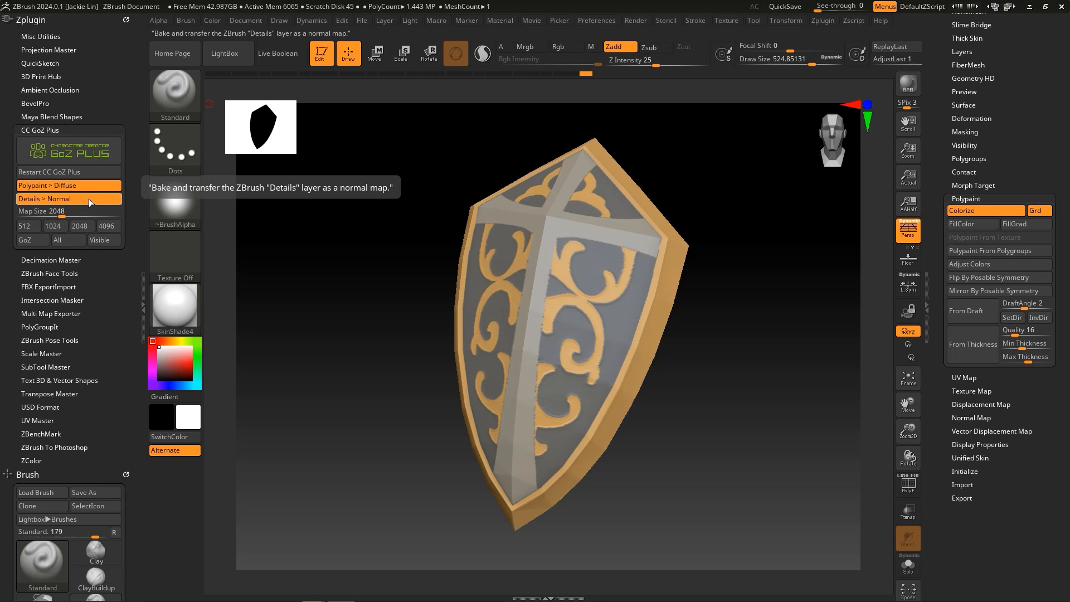
mouse_move(106, 226)
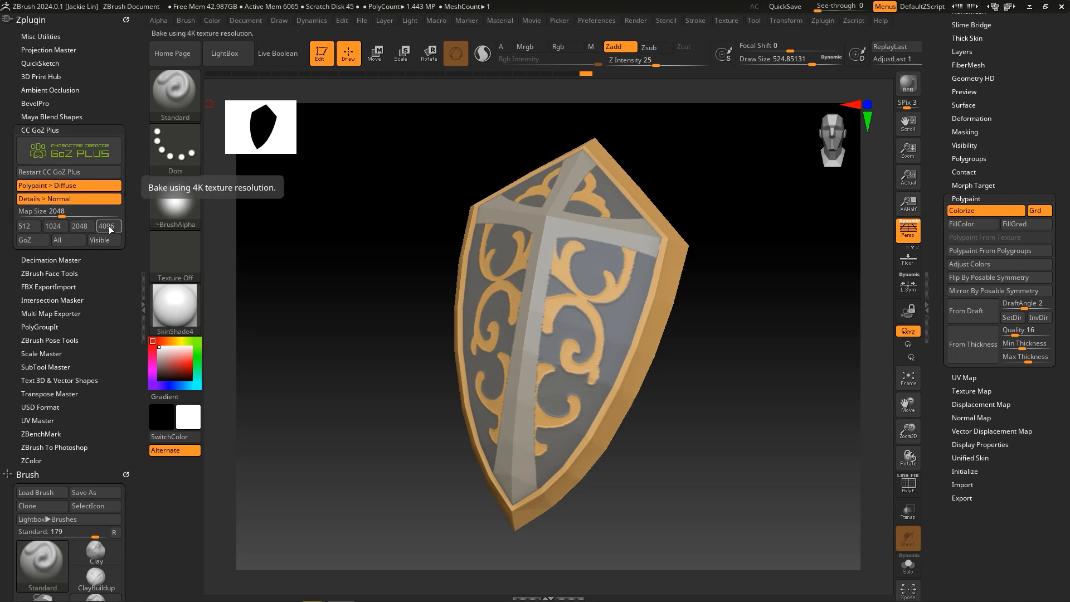
left_click(104, 226)
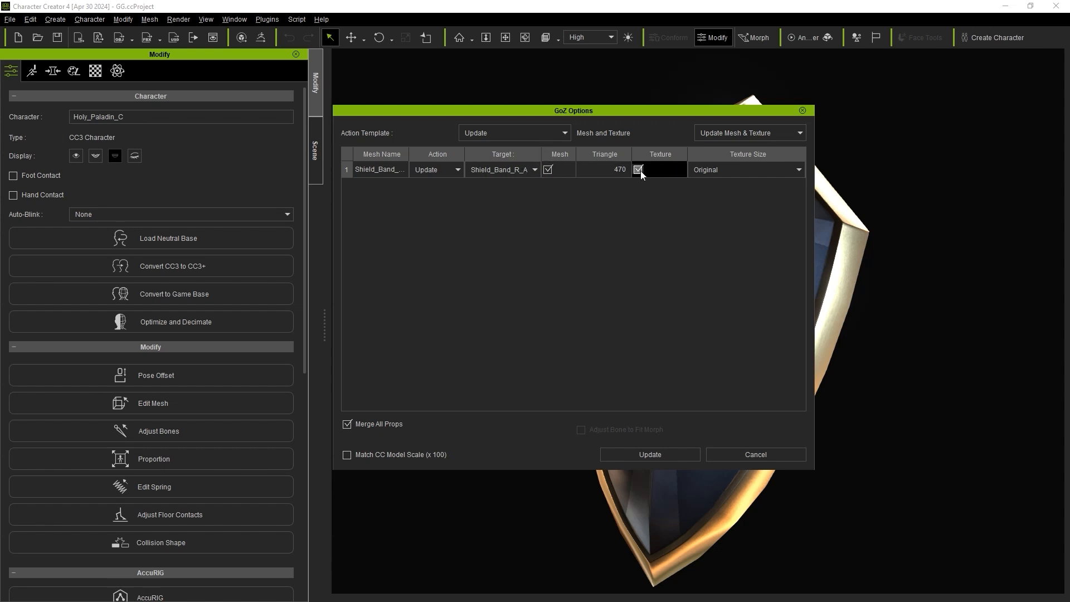
Step: Update the shield's mesh and texture, with Texture ticked and size kept Original
left_click(797, 170)
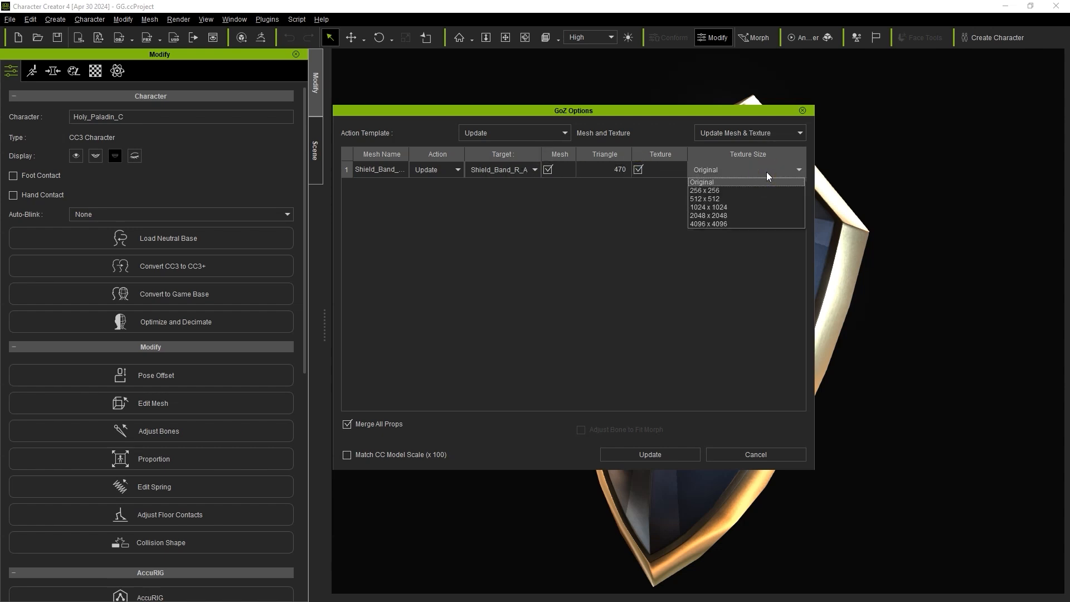
left_click(709, 224)
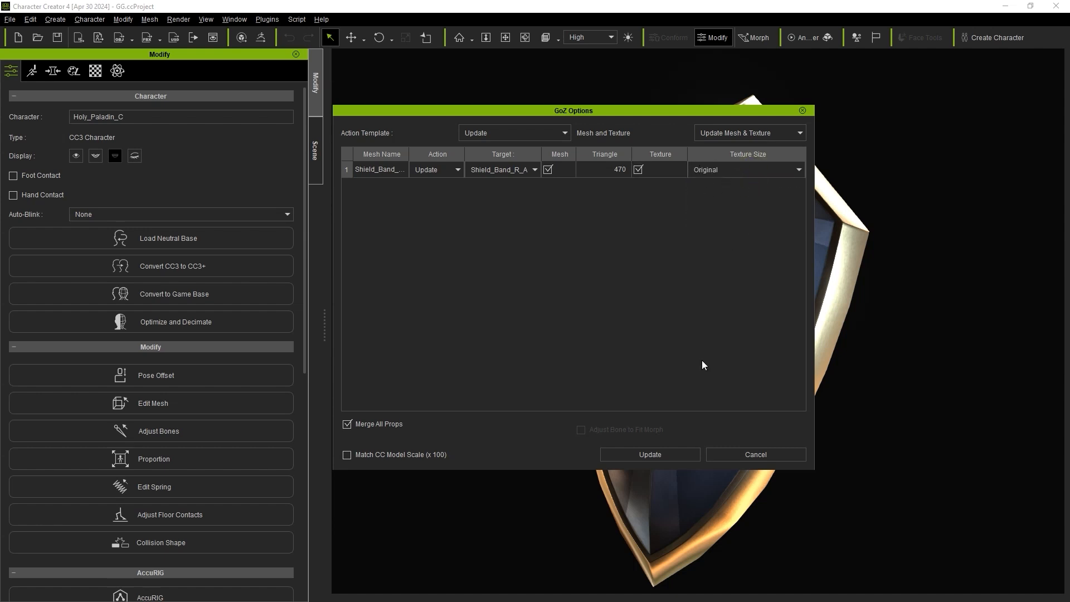
left_click(648, 455)
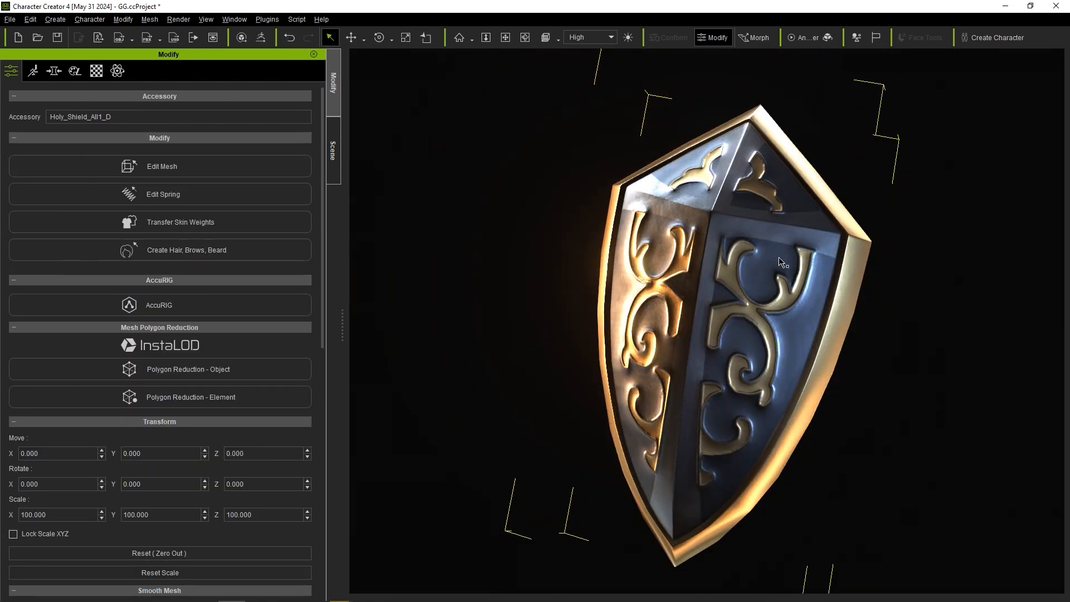
Step: Open the shield's Material tab to view its Base Color and Bump textures
left_click(96, 71)
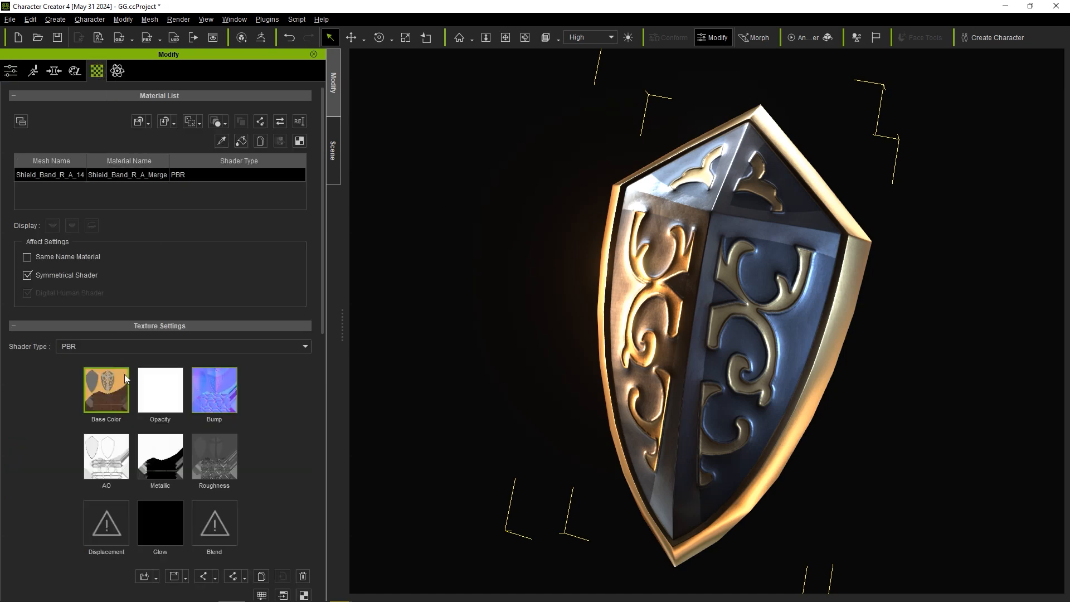
mouse_move(214, 390)
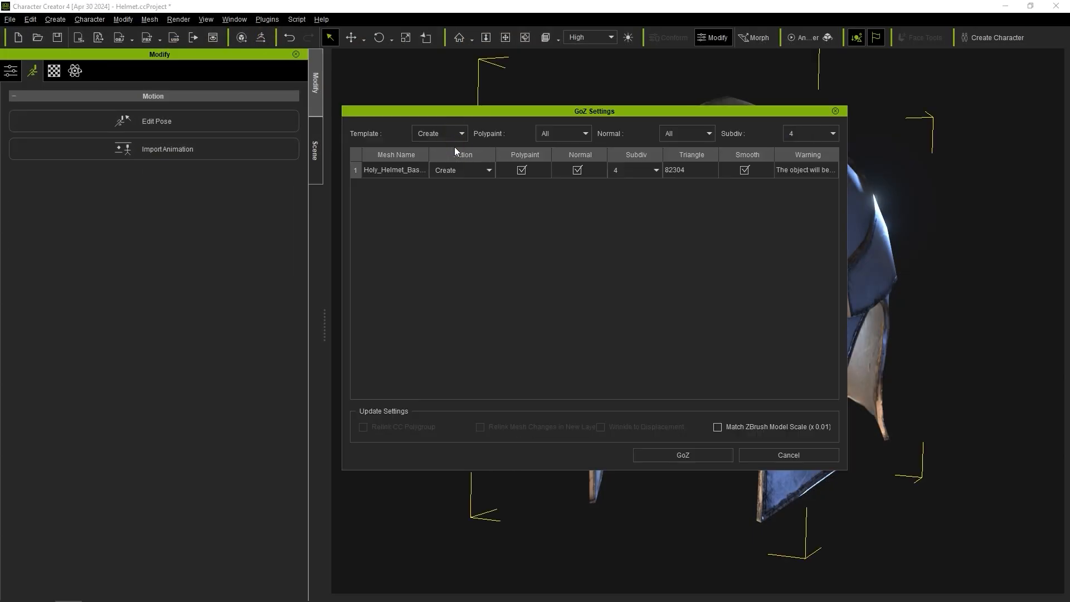
Step: GoZ the helmet at Subdiv 7 and dismiss the resulting failure warning
left_click(682, 455)
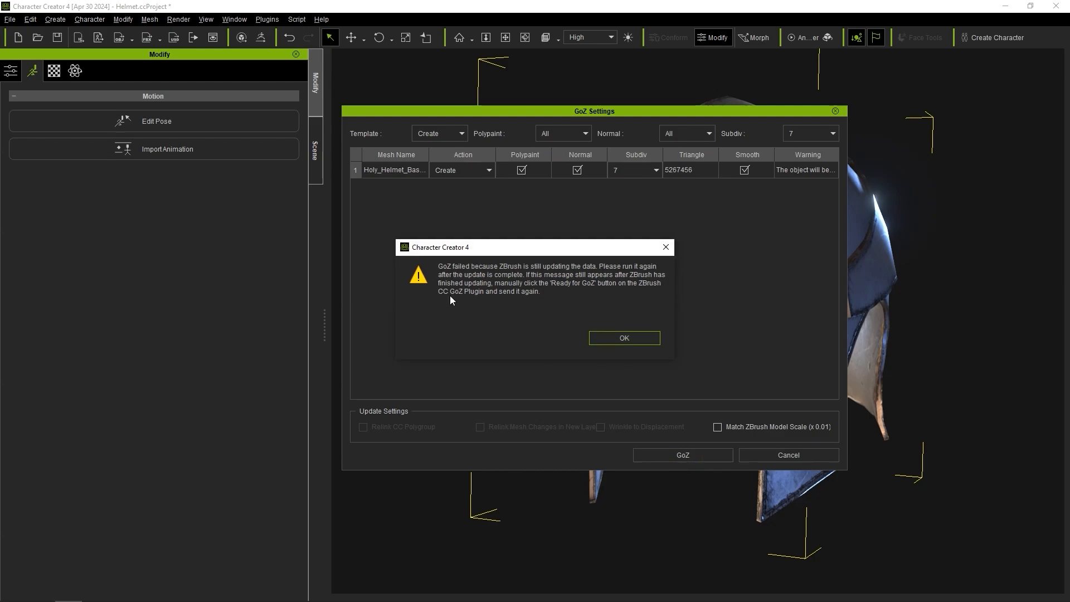
left_click(623, 337)
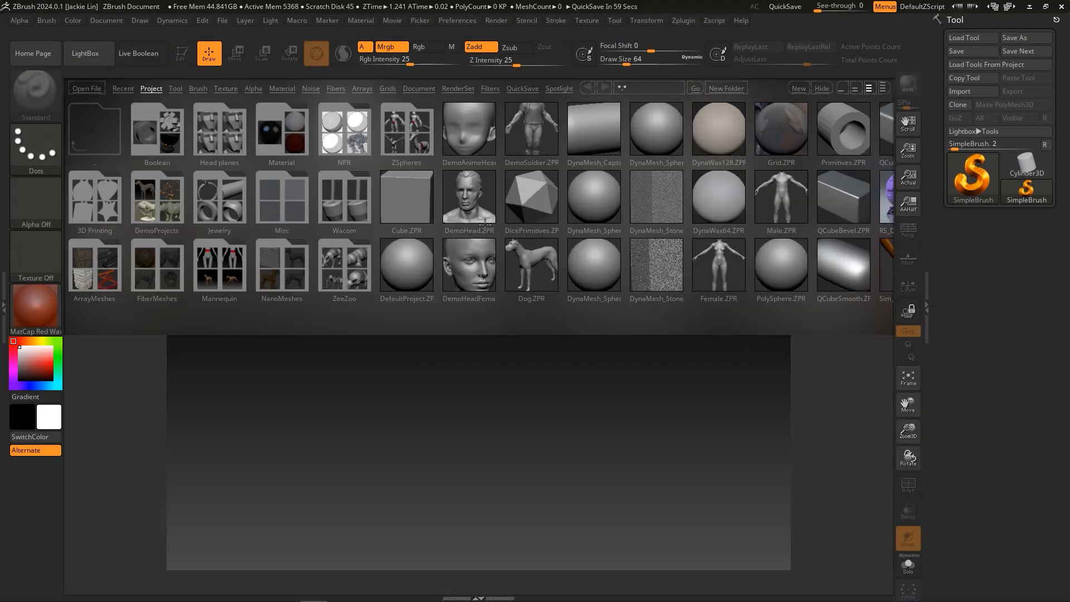
Step: Restart CC GoZ Plus, resend the helmet, and view it with a plain grey material
left_click(681, 21)
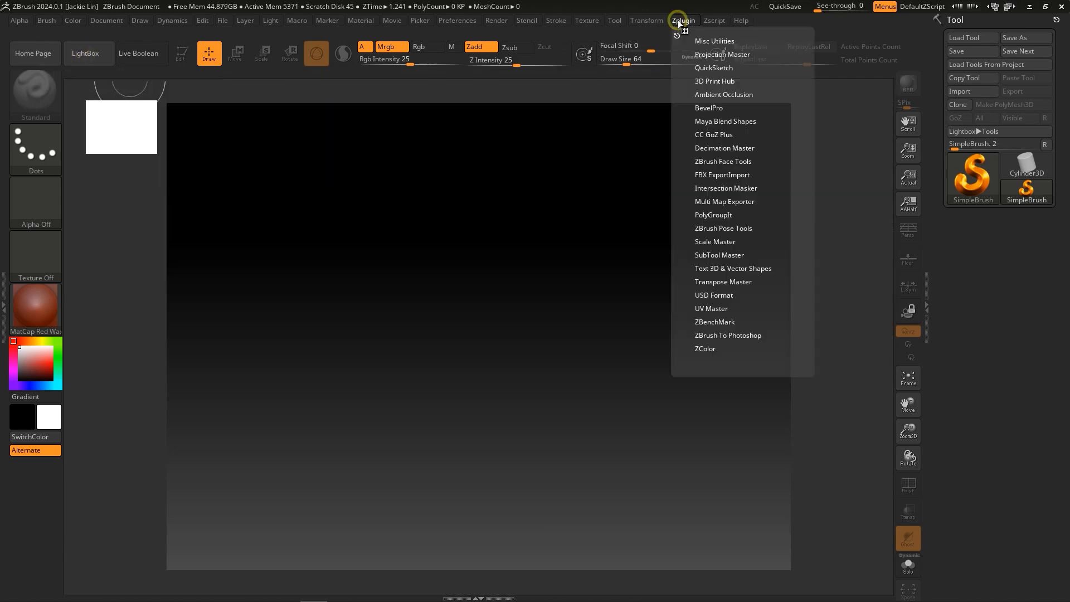
left_click(714, 135)
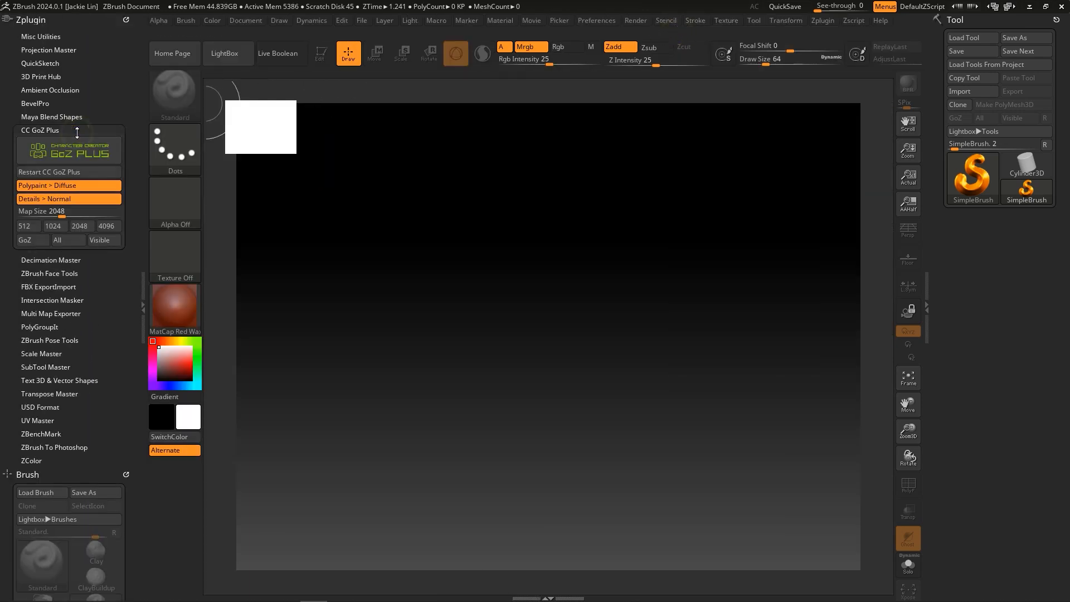
mouse_move(68, 172)
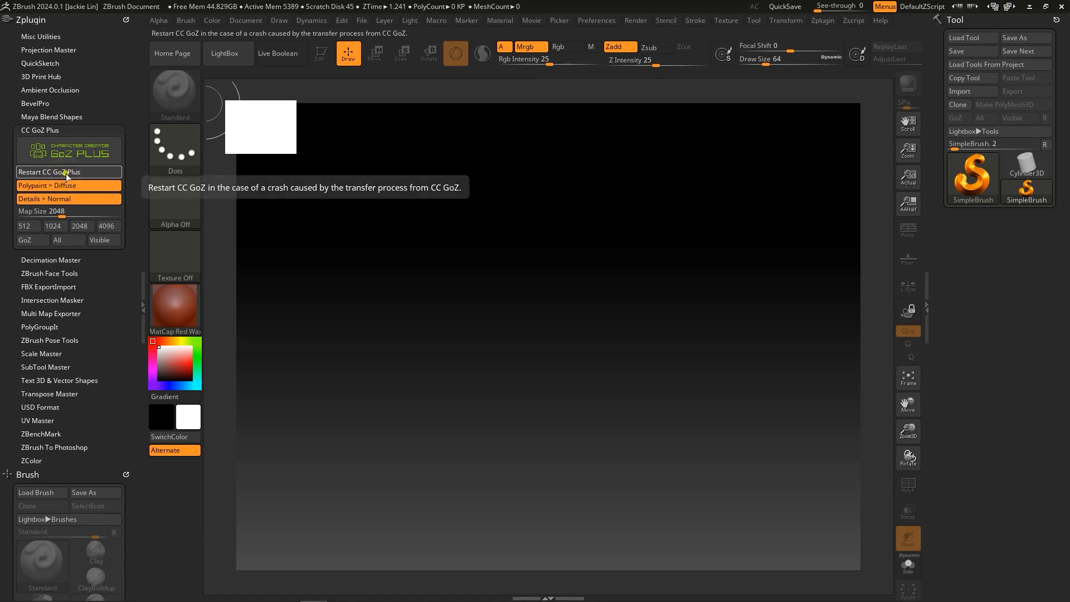
left_click(68, 171)
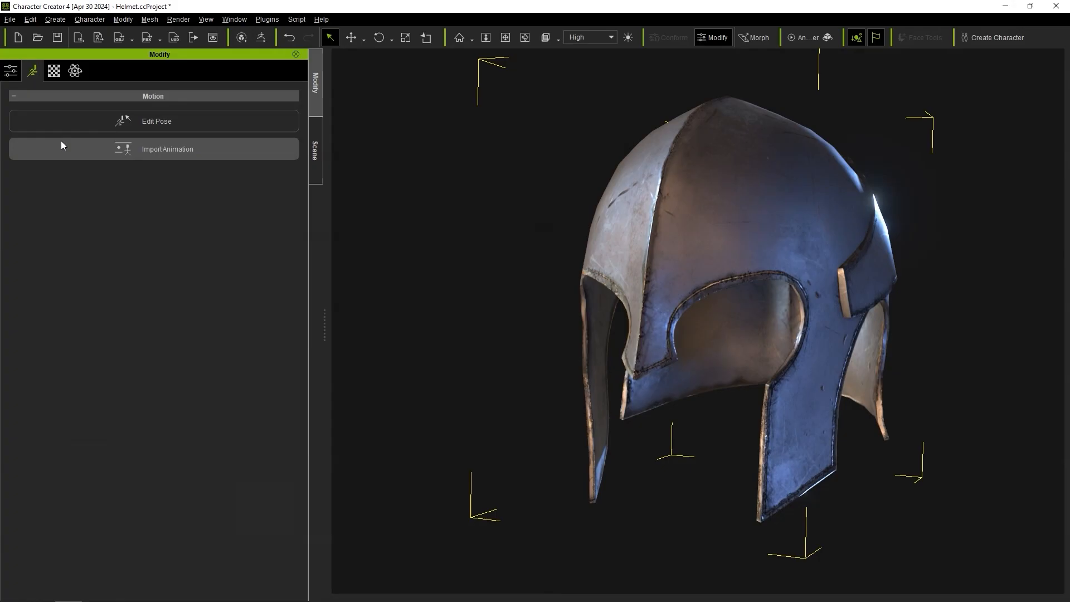
left_click(262, 37)
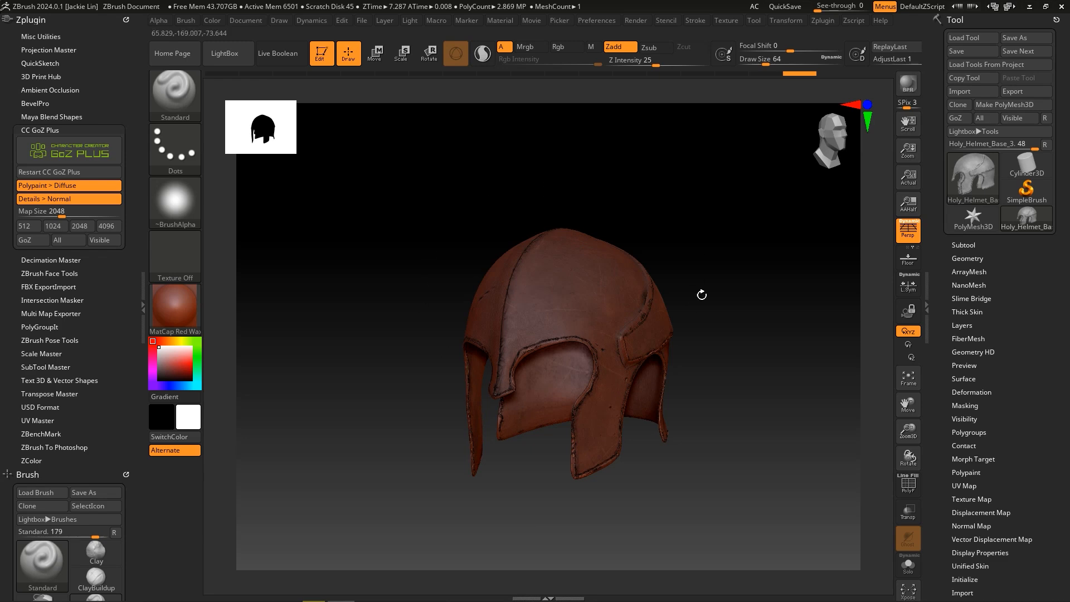
left_click(174, 307)
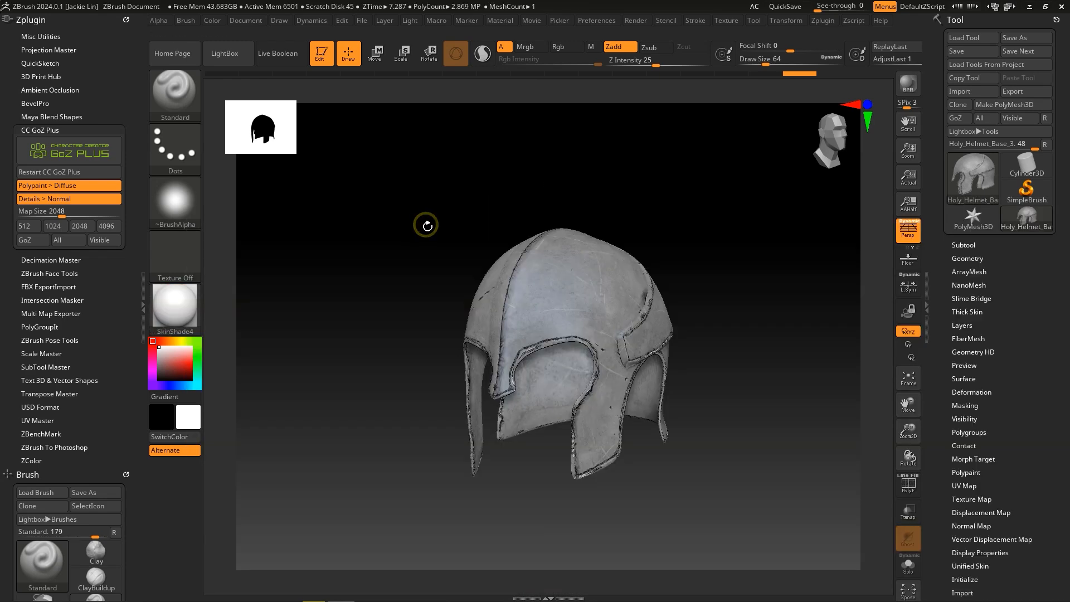